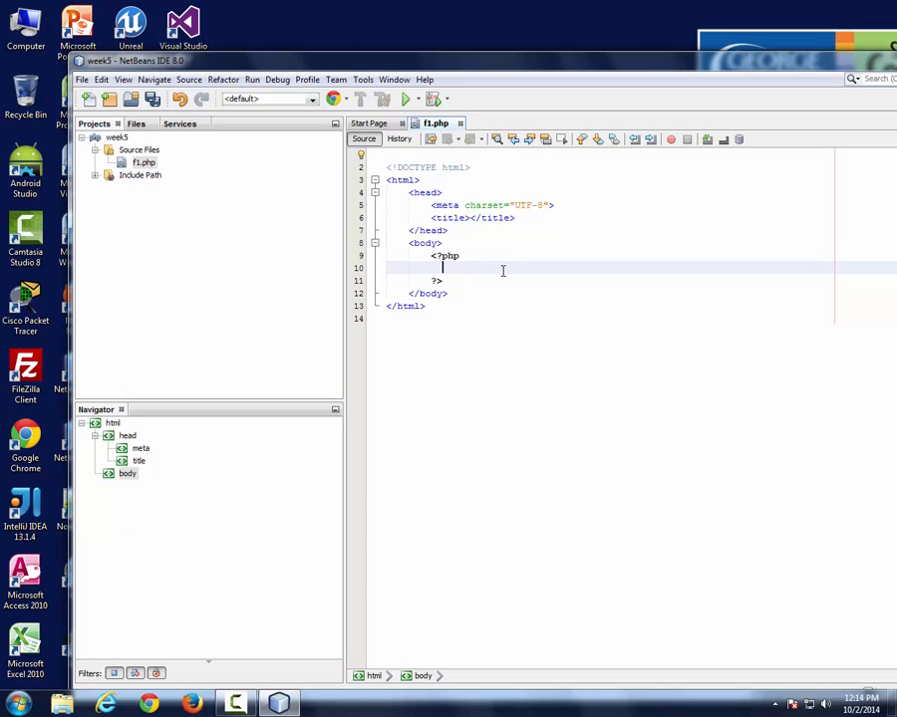
Assign $color = array('blue','green','red','yellow'); inside the PHP block of f1.php.
text($color = array('blue)
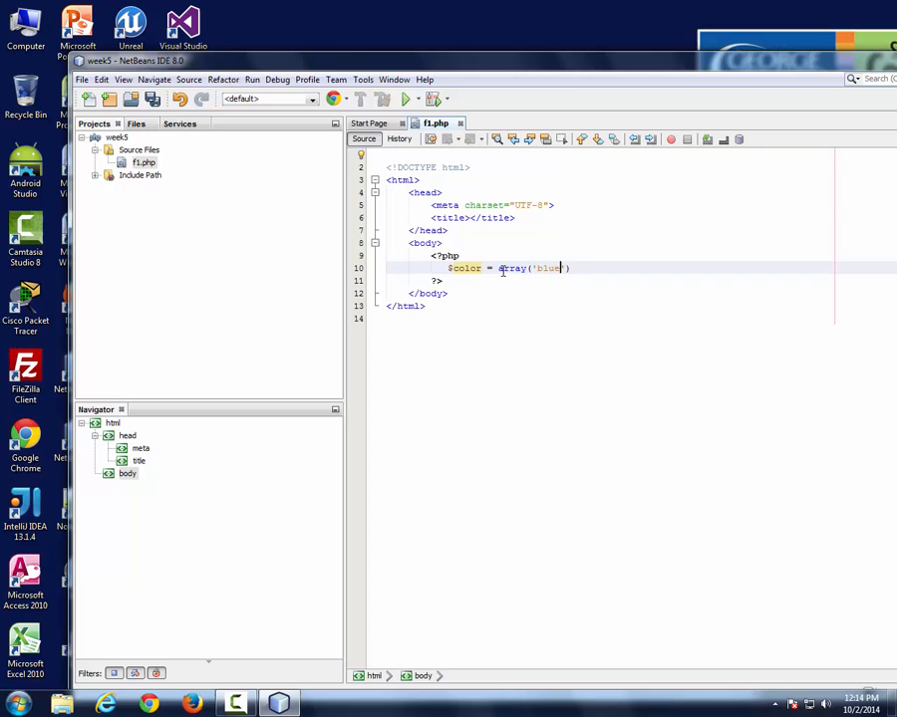
text(,)
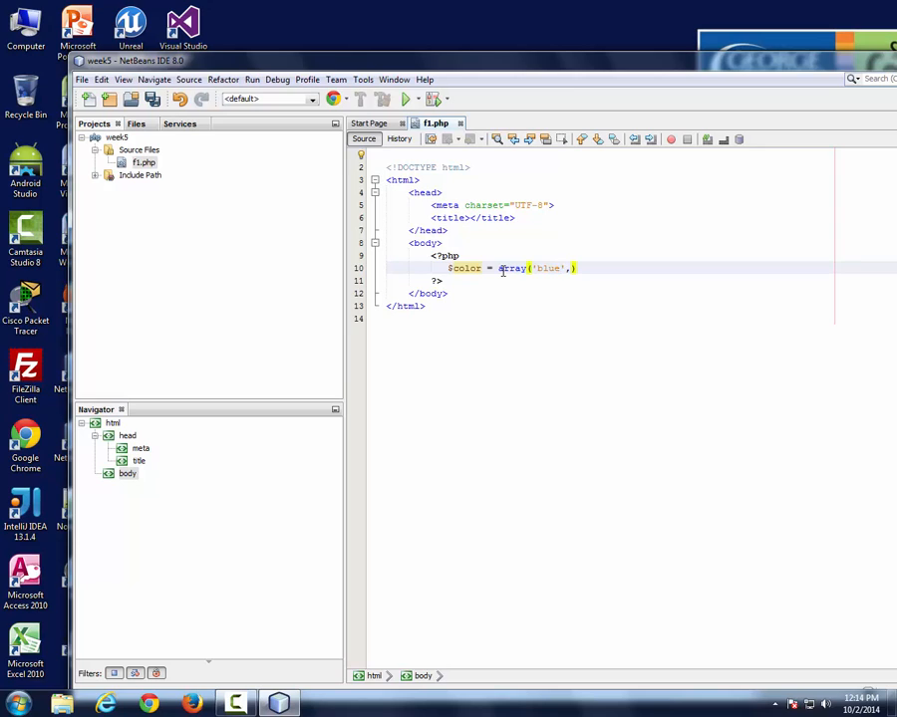
text('green','red','yell)
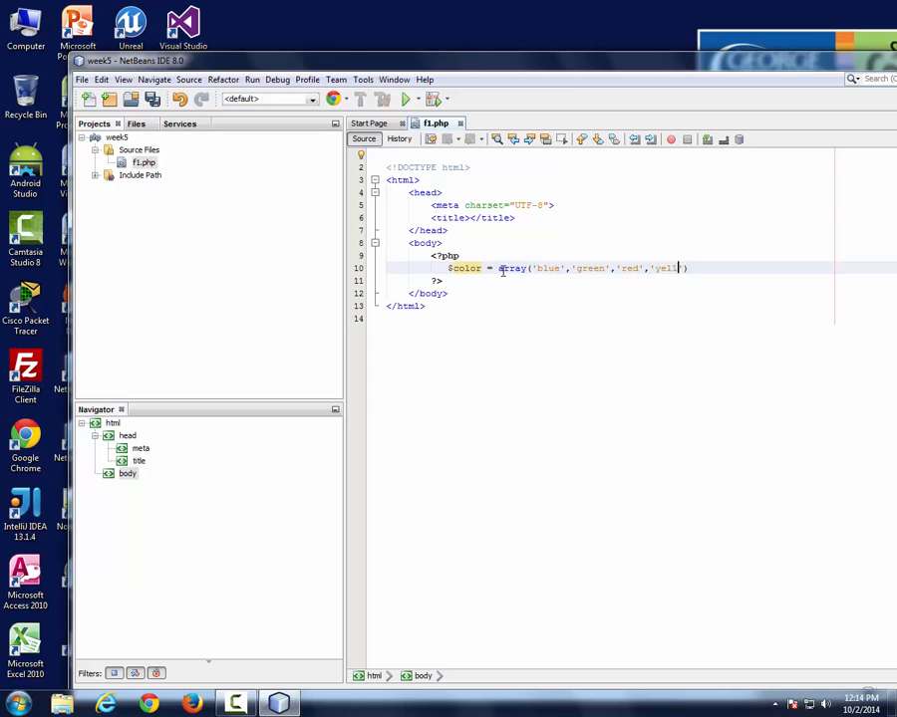
text(low');)
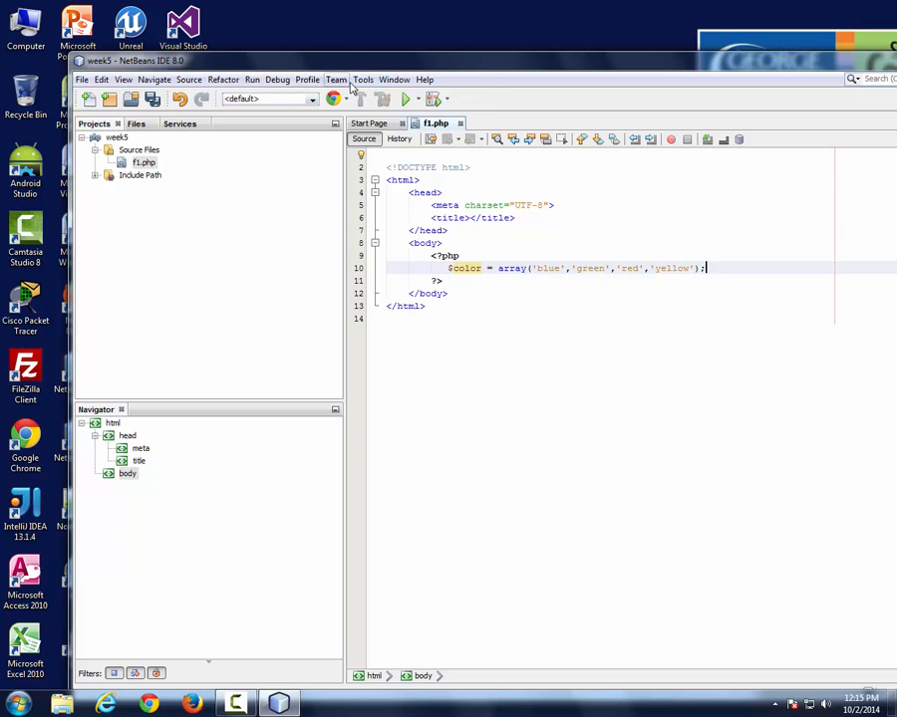
Enlarge the code editor font through Tools > Options > Fonts & Colors.
click(362, 80)
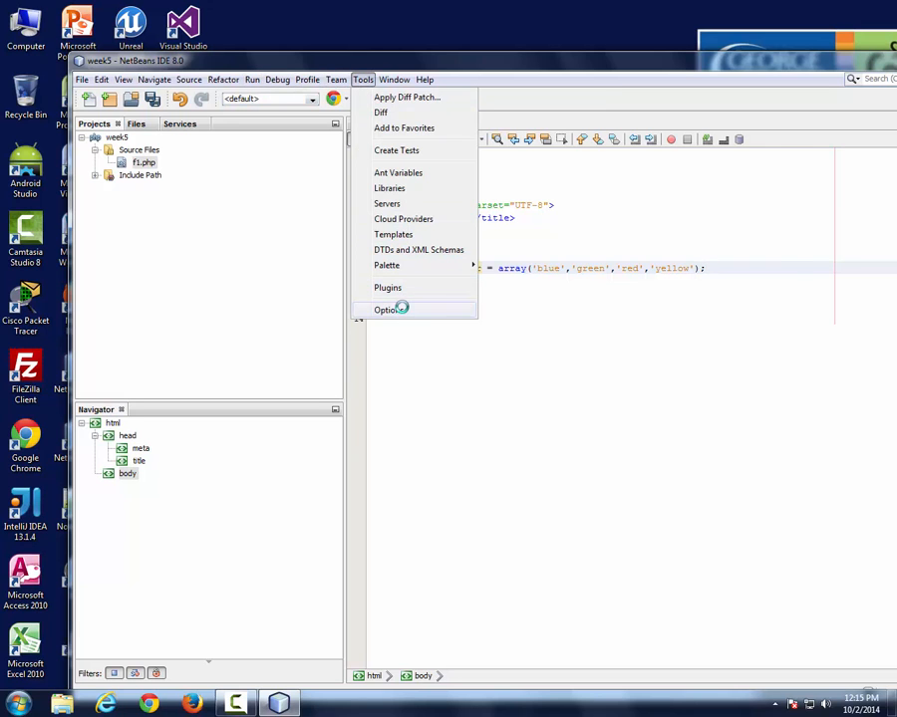
click(386, 308)
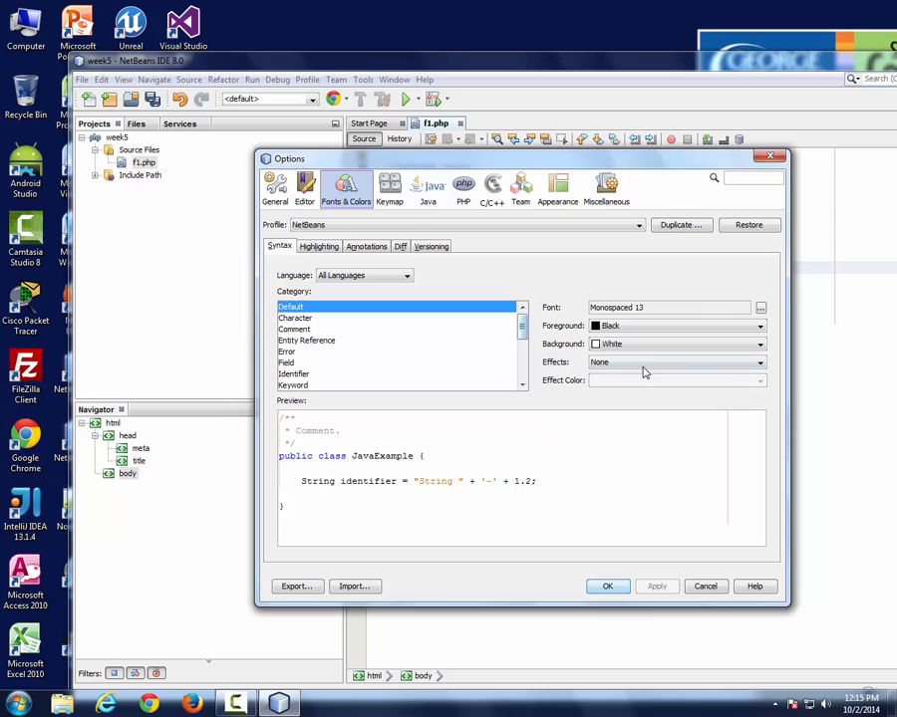
click(759, 307)
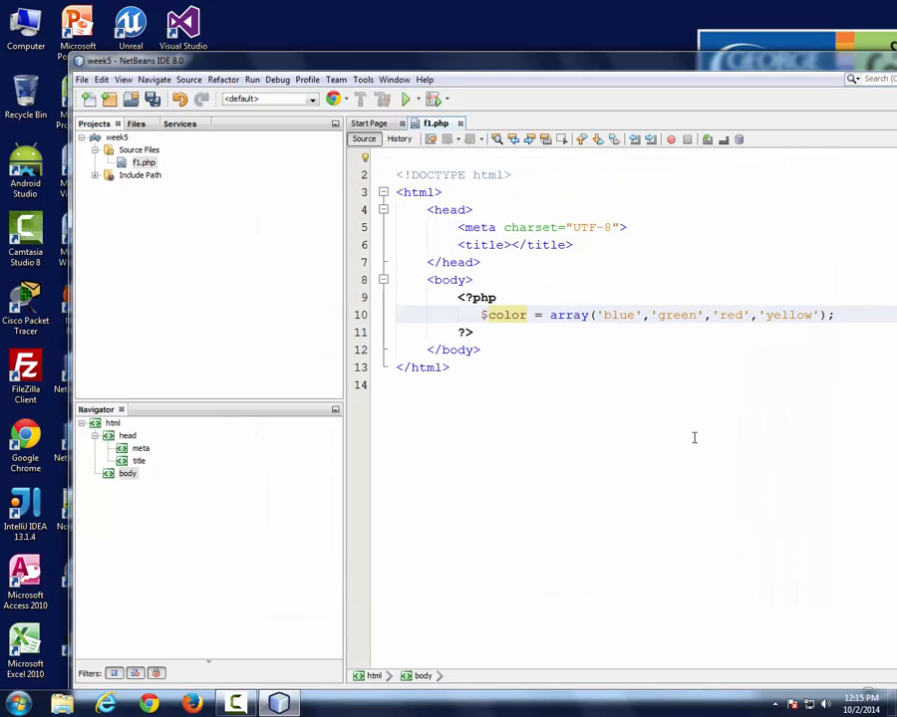
Below the array, add echo '<select name="color">'; and a closing echo '</select>'; line.
click(837, 315)
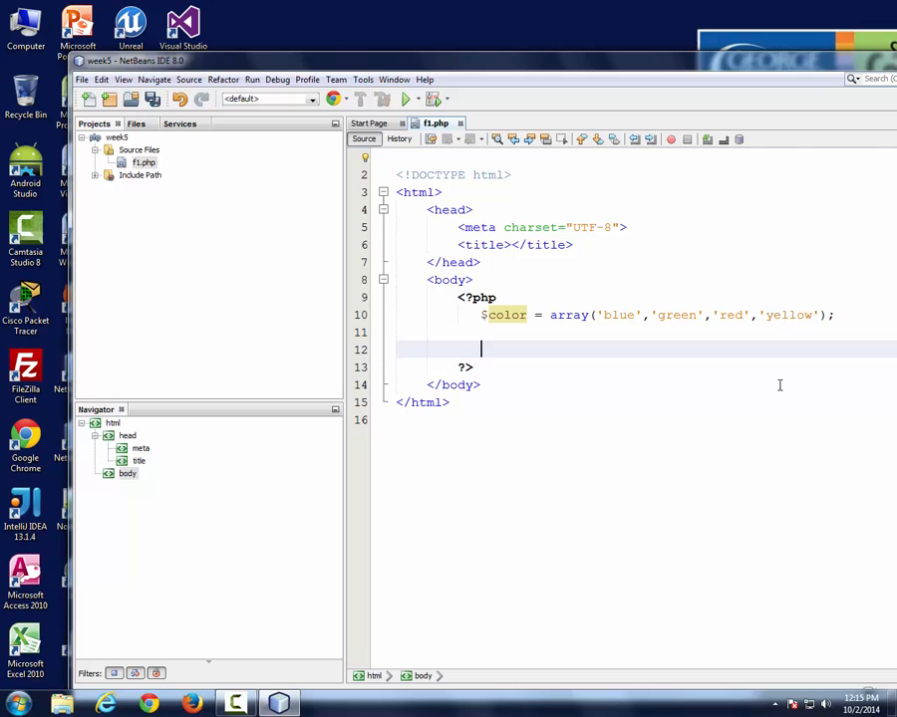
text(echo ')
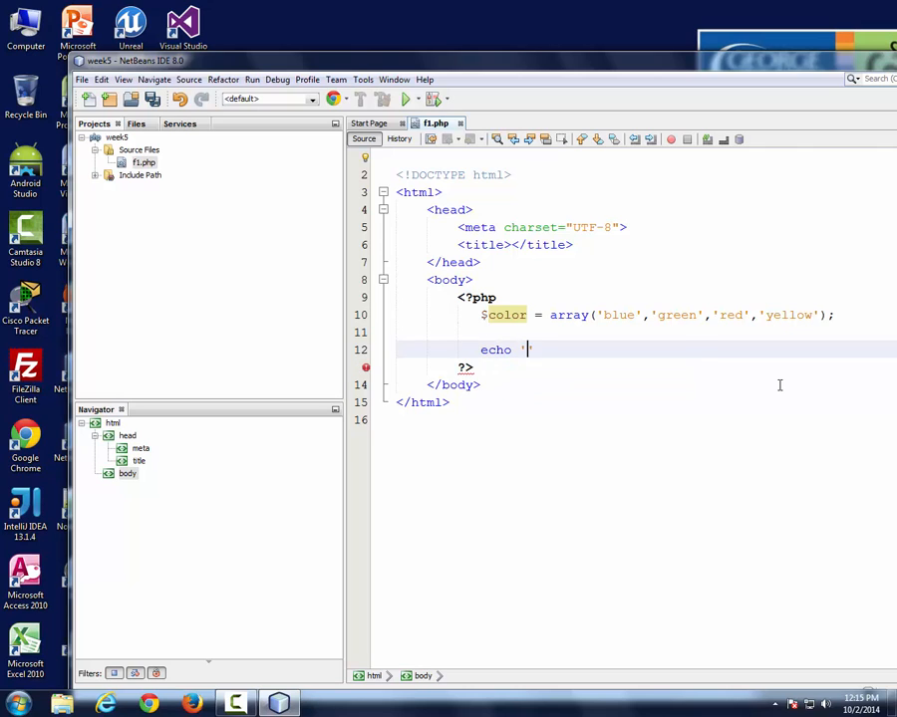
text('<select)
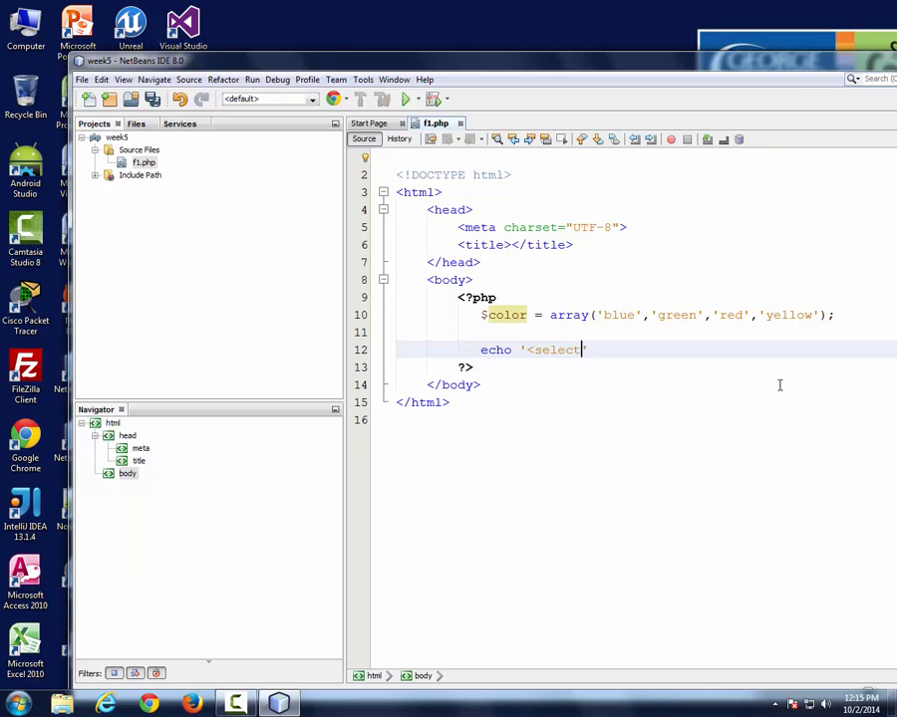
text(name=')
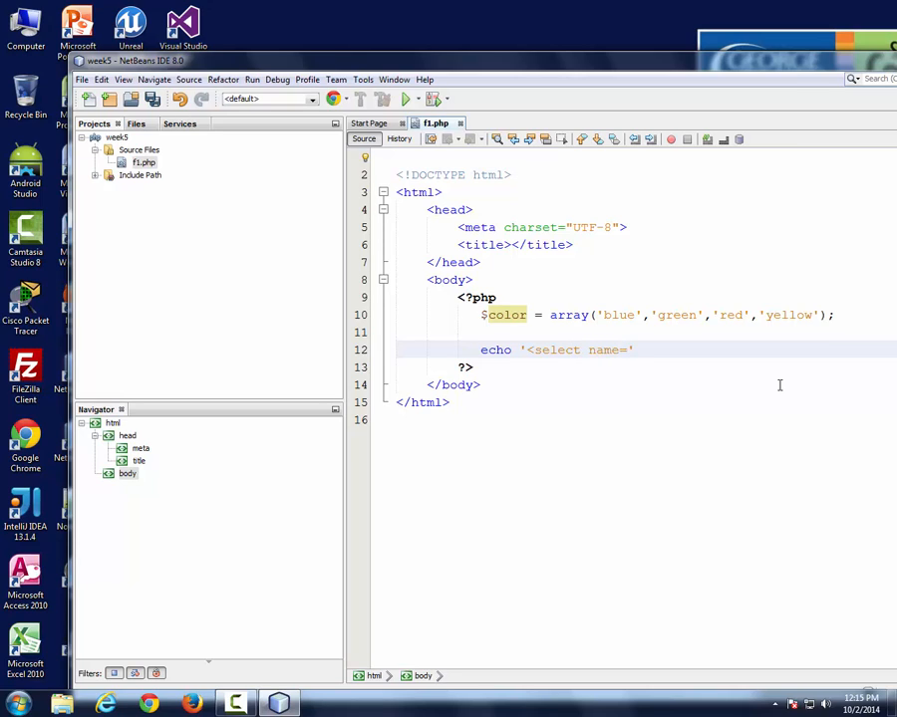
text(")
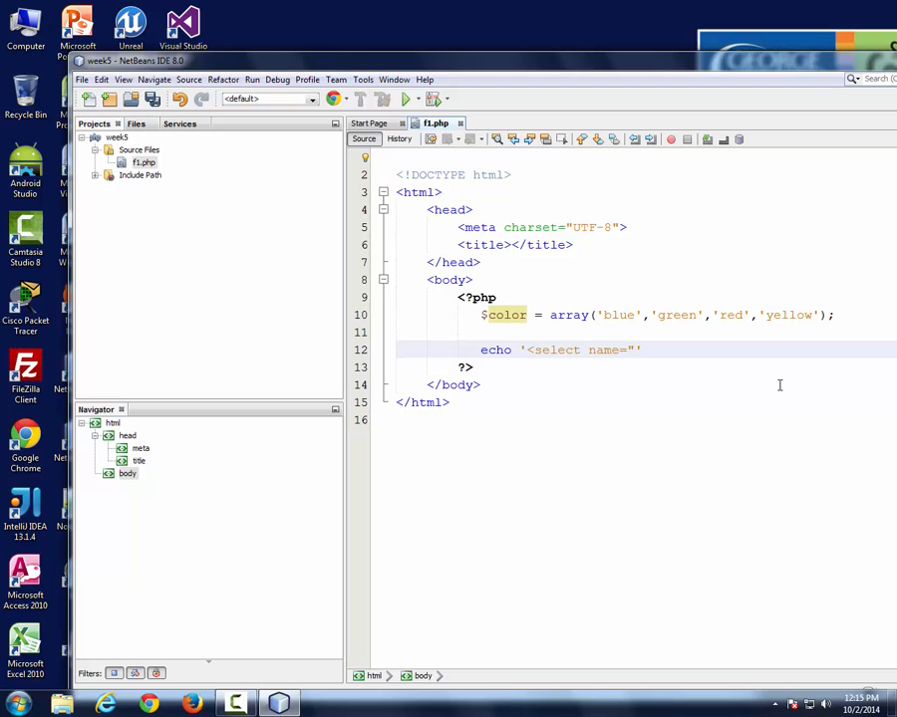
text(color)
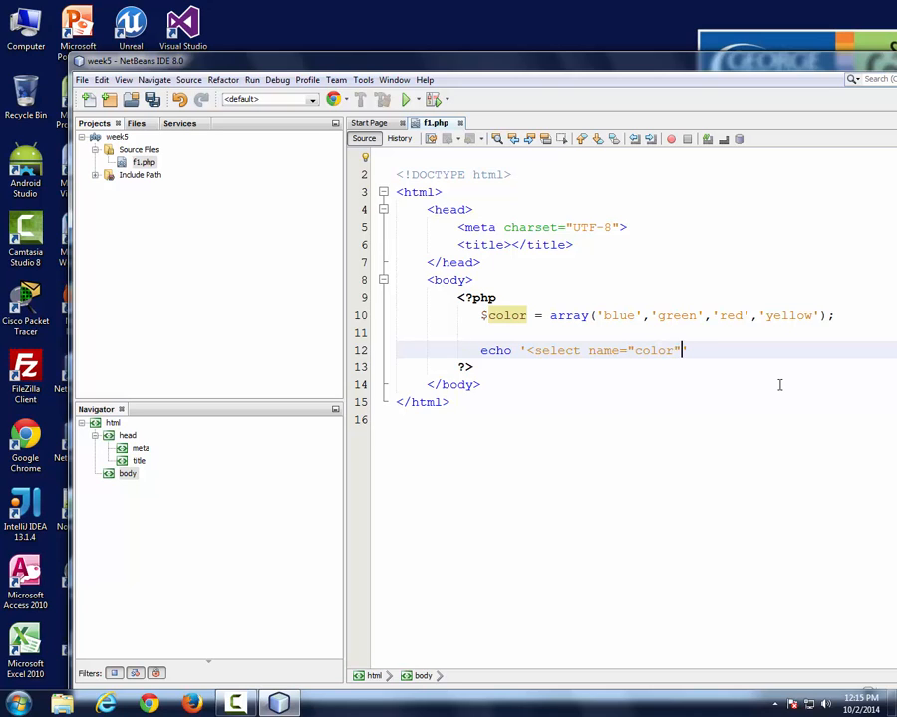
text(>';)
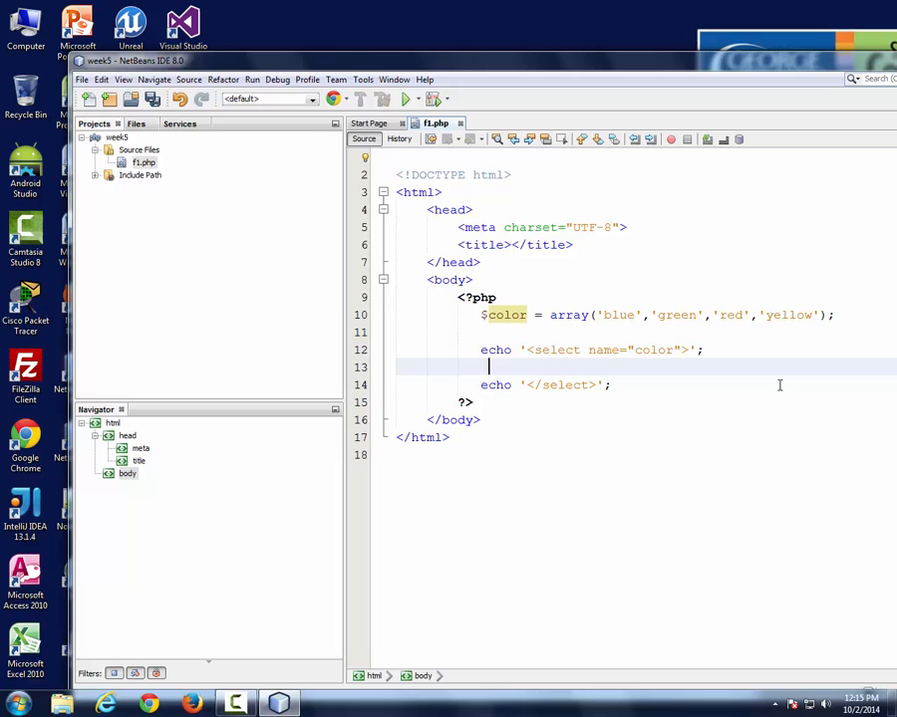
Write for($i = 0; $i < count($color); $i++) with empty braces between the select echoes.
text(for ($)
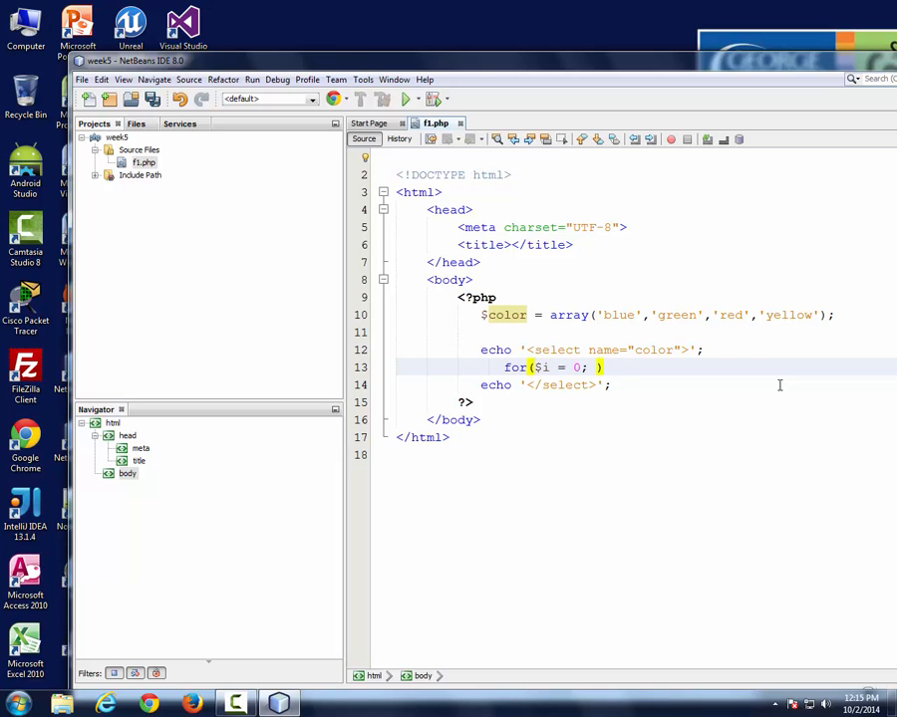
text($i <)
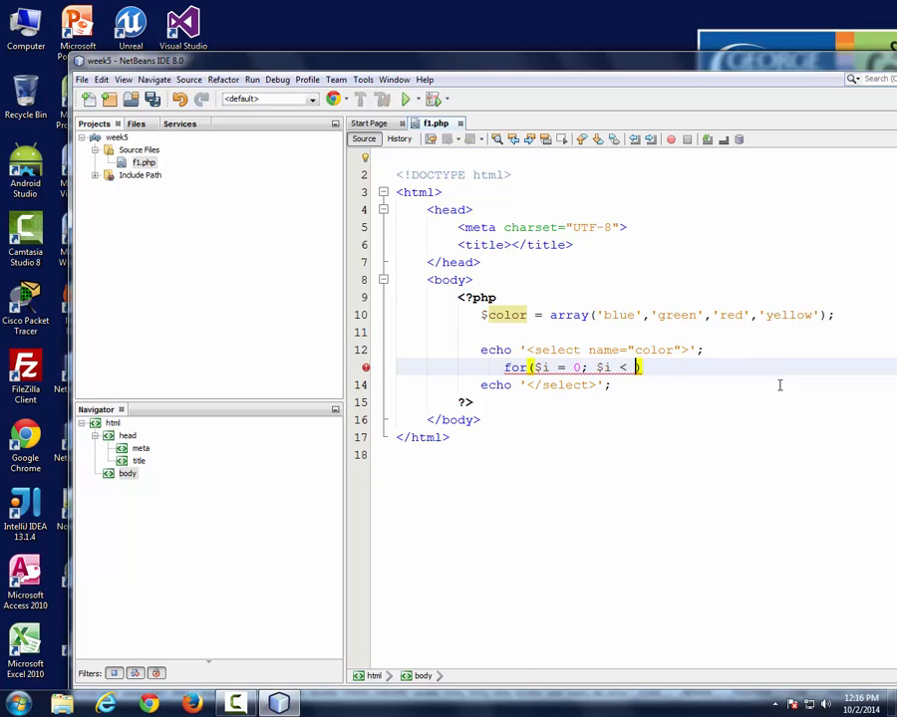
text(count()
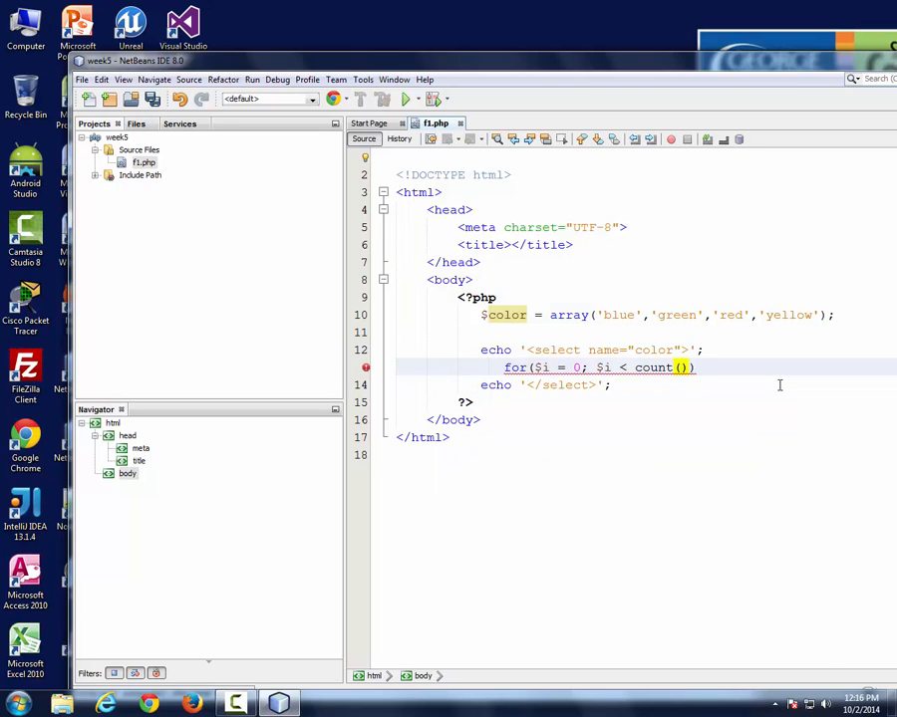
text($color)
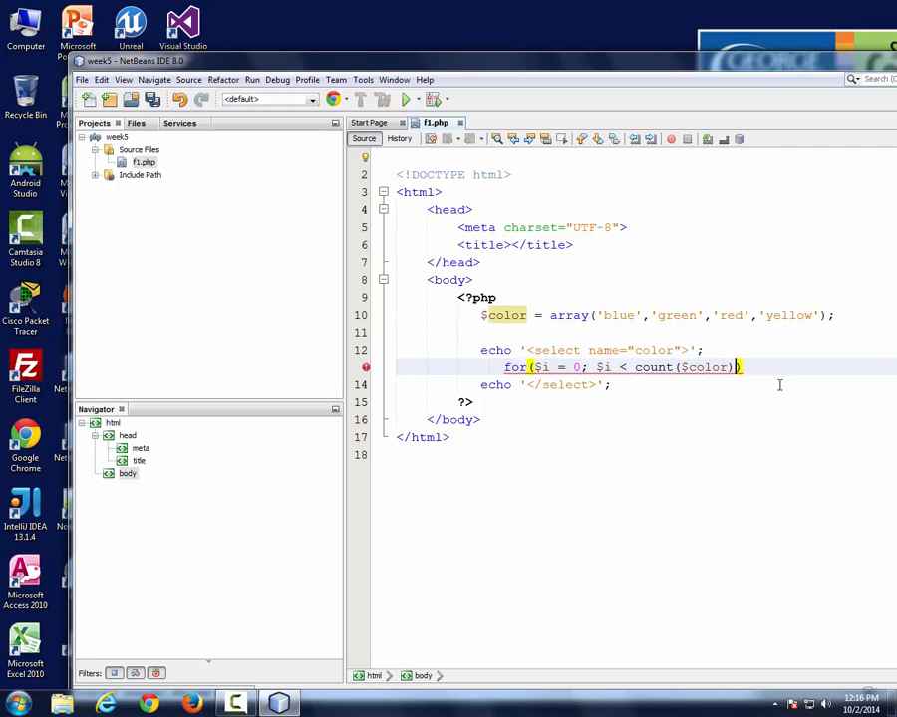
text(;)
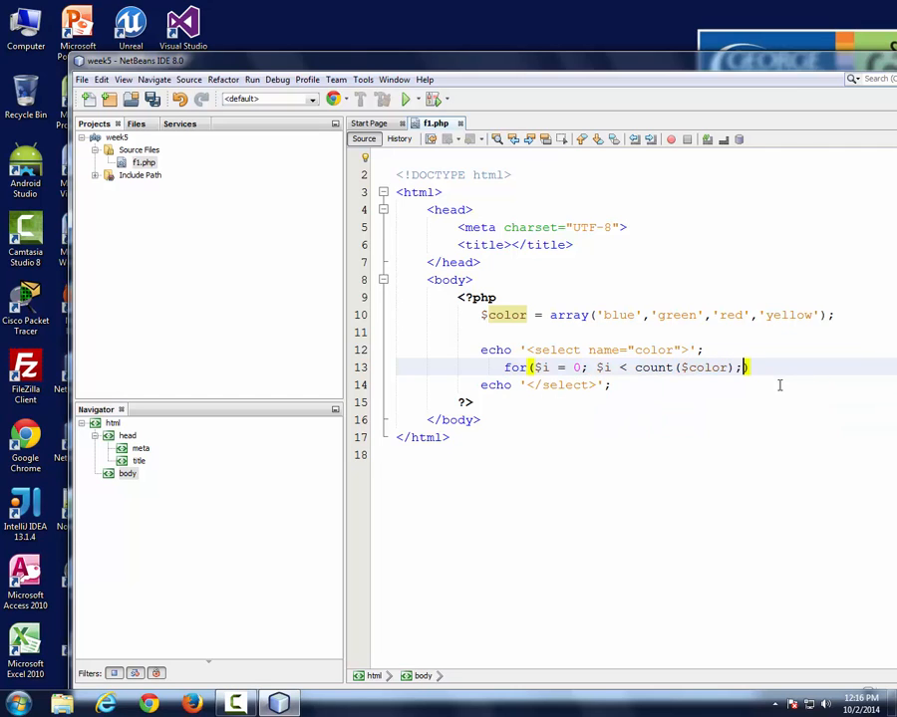
text($i)
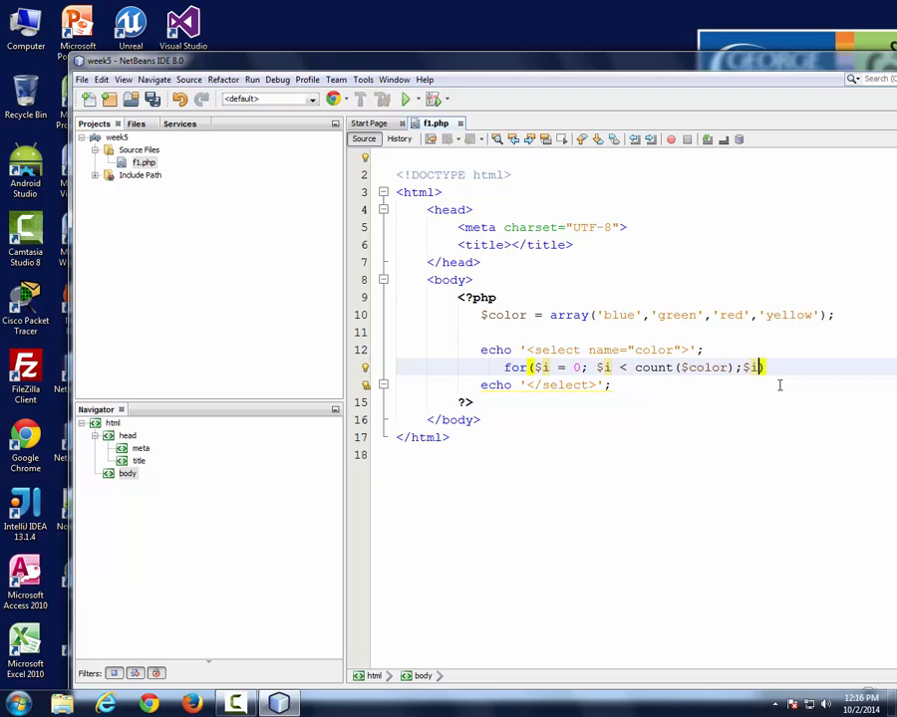
text(++))
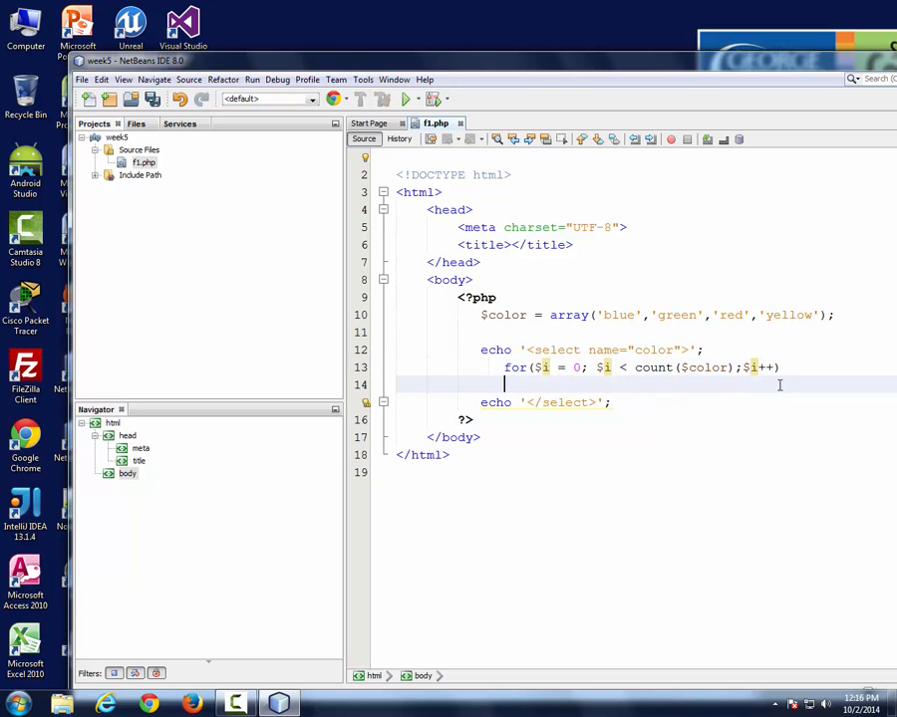
text({)
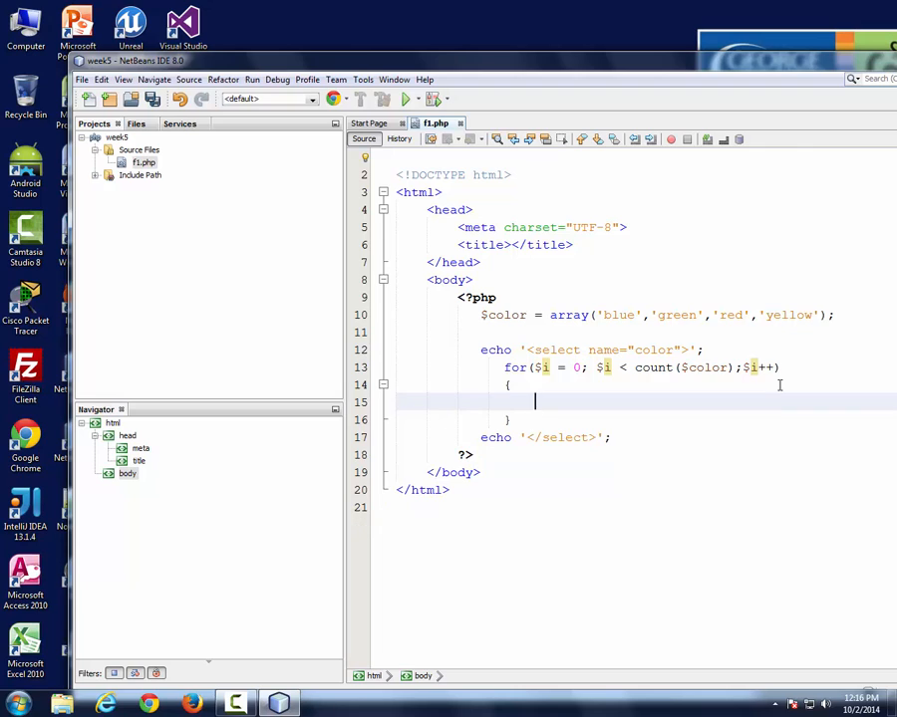
Inside the loop, echo '<option>' . $color[$i] . '</option>'; for each color.
text(echo ')
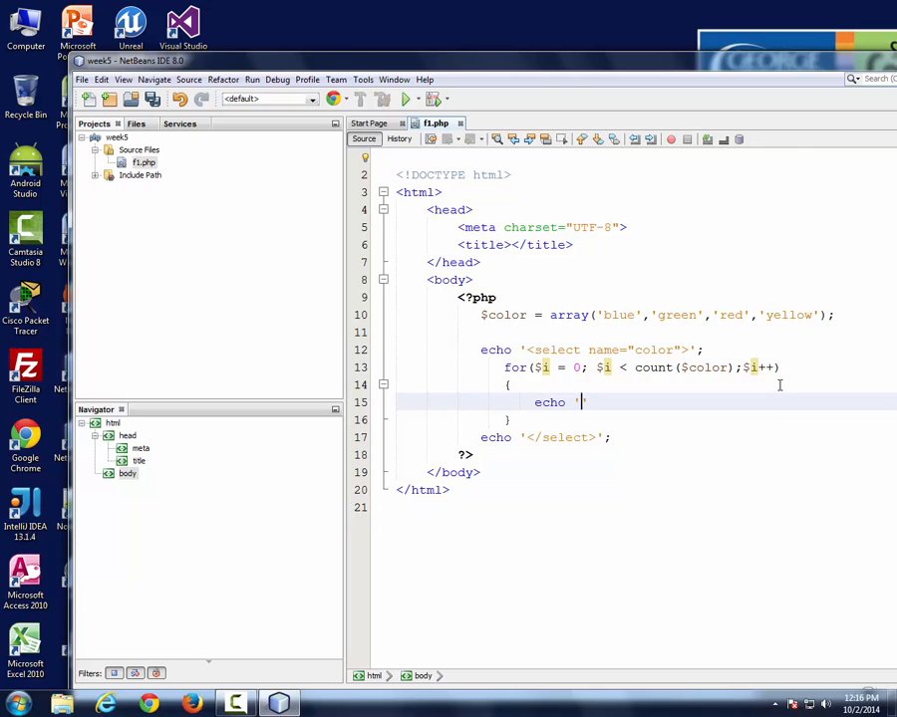
text(<opt)
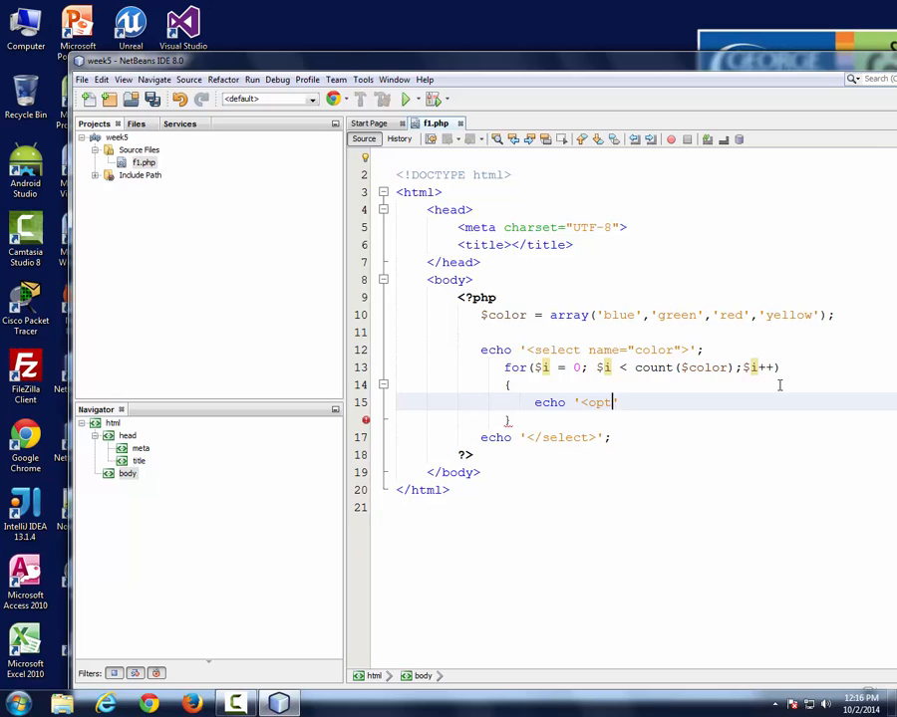
text(ion)
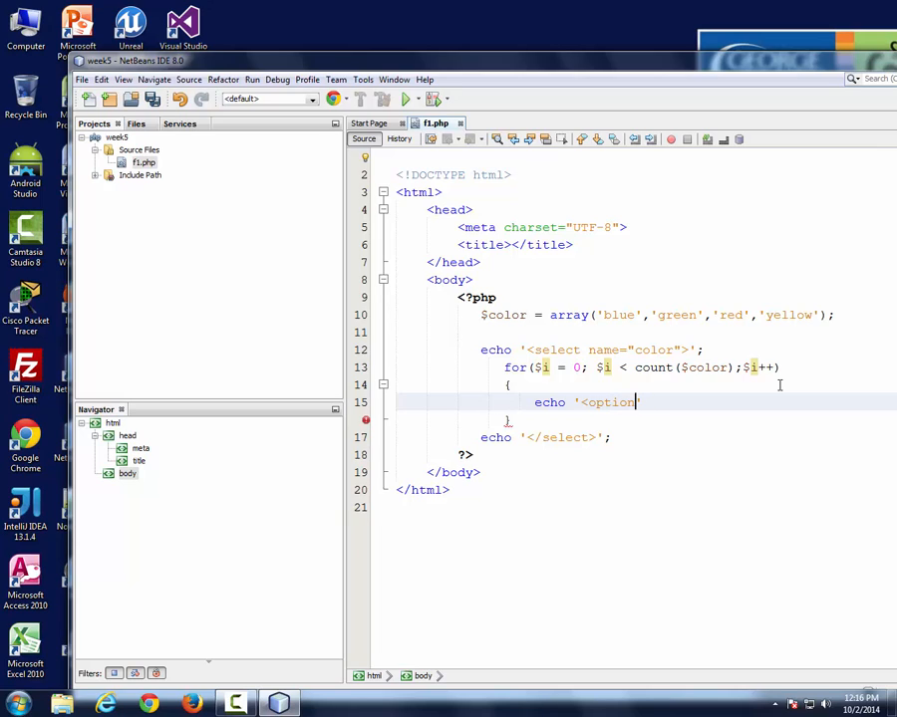
text(>)
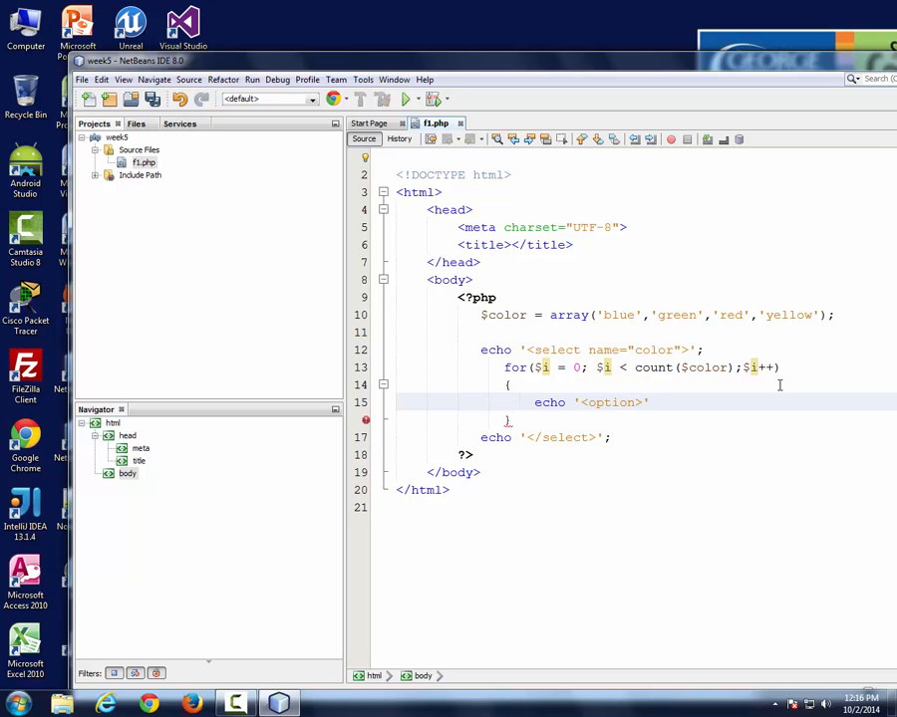
text(. $color[)
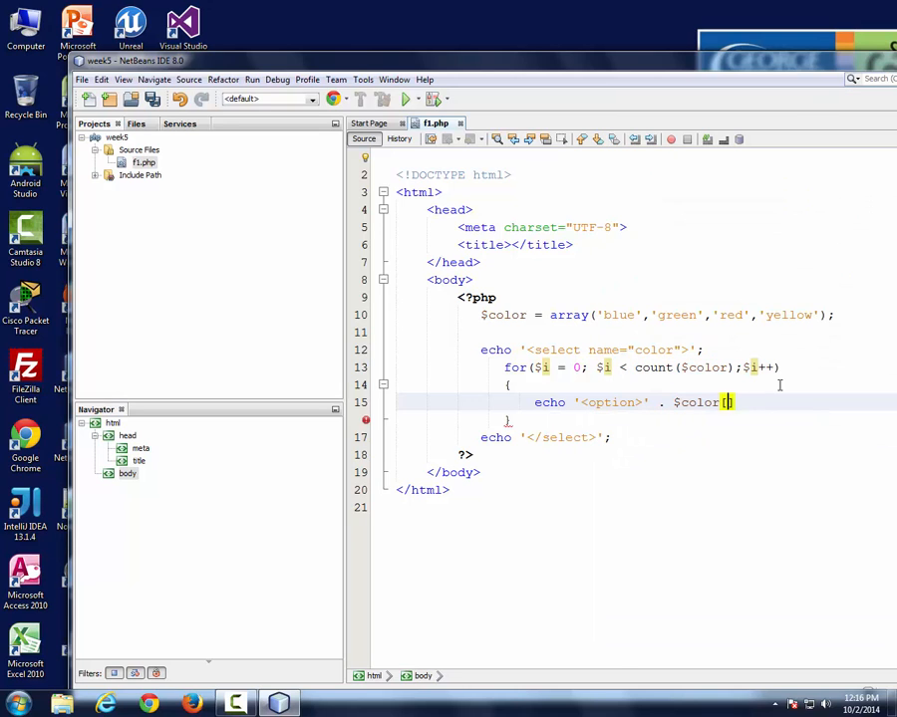
text($i])
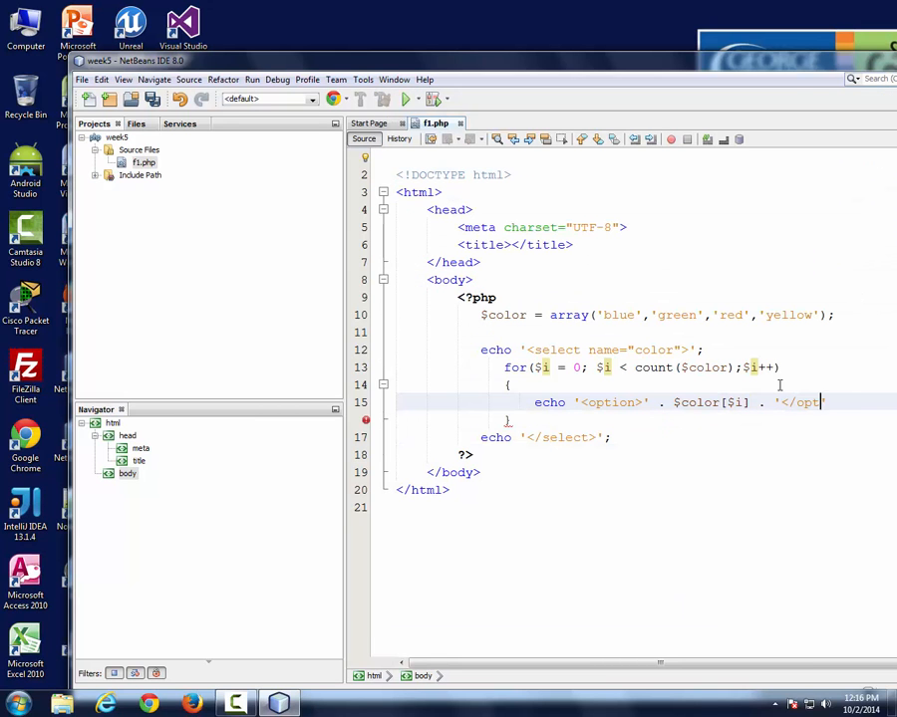
text(ion>')
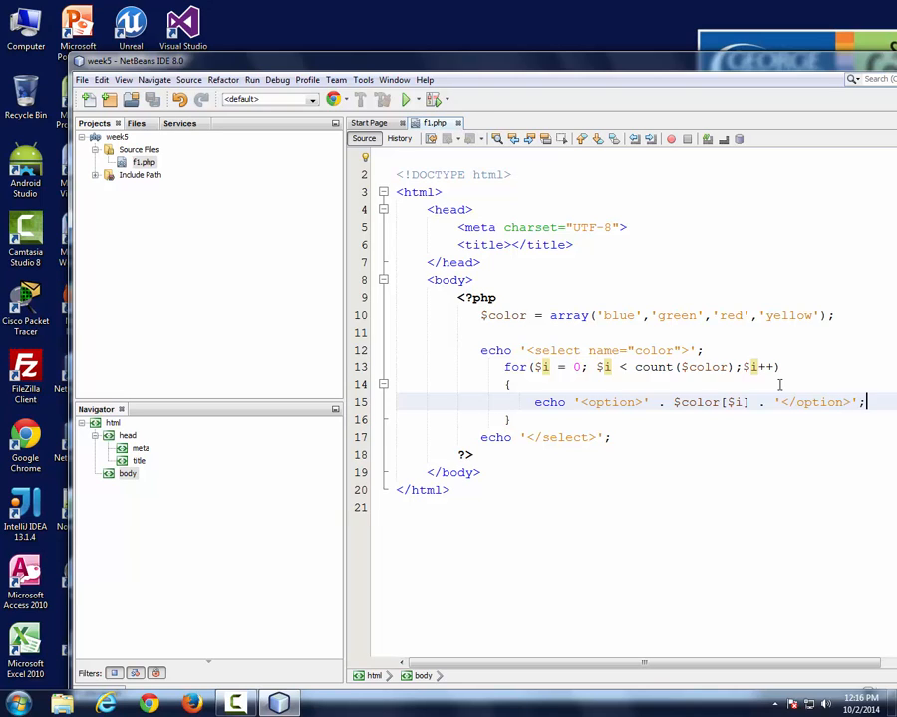
mouse_move(623, 491)
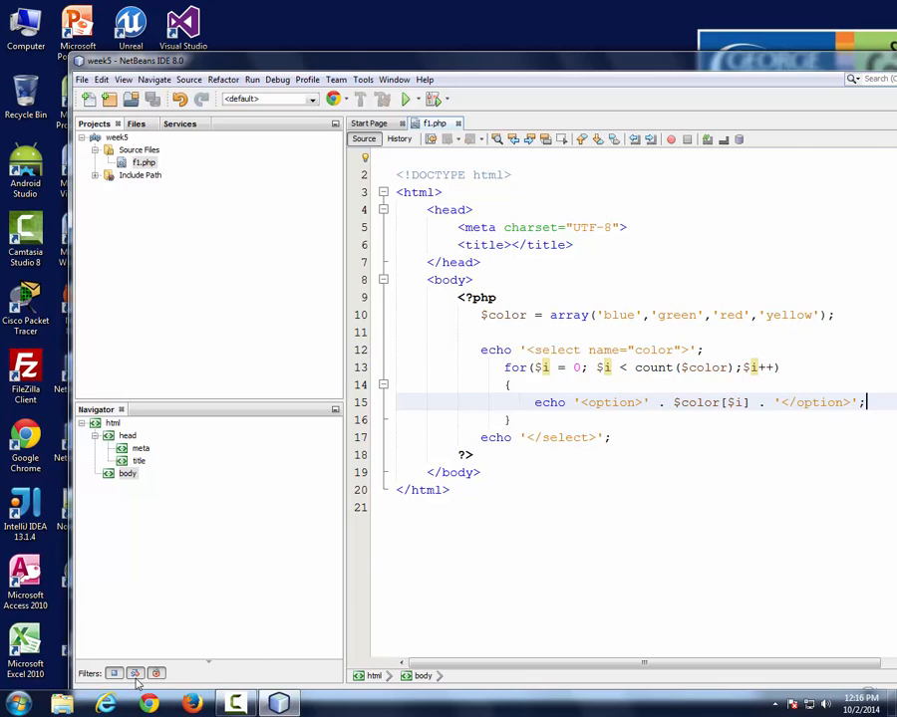
In Chrome, go to localhost:800 and start Apache in the XAMPP Control Panel.
click(8, 710)
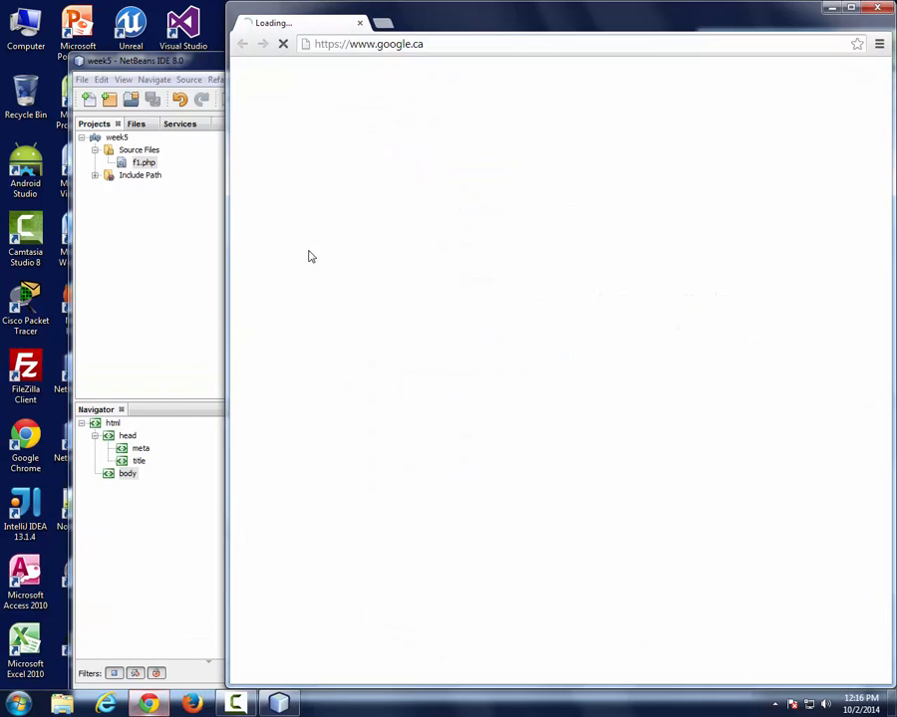
text(localhost)
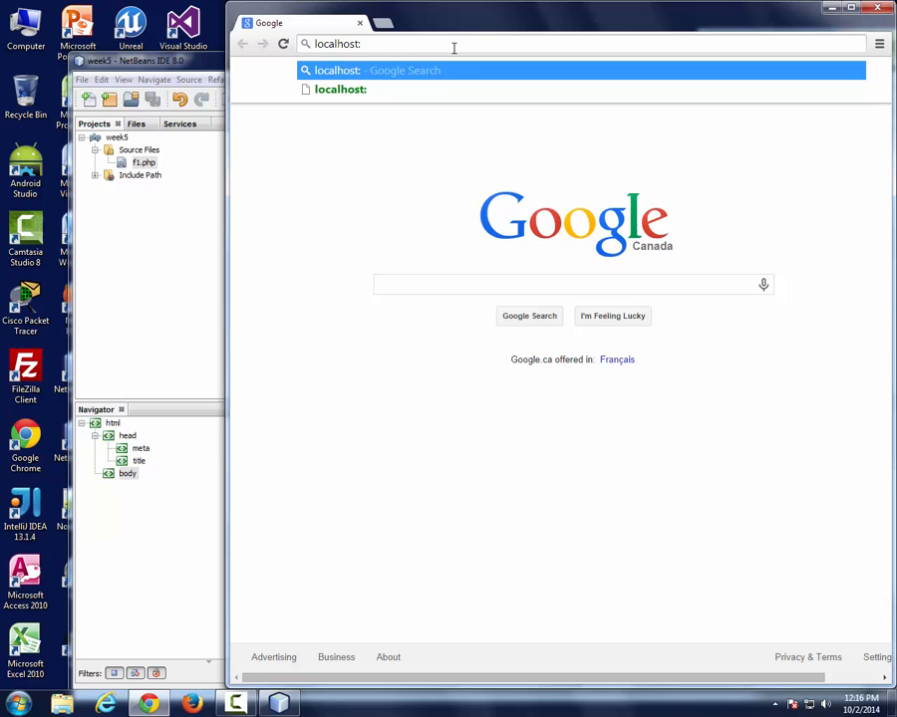
text(:800)
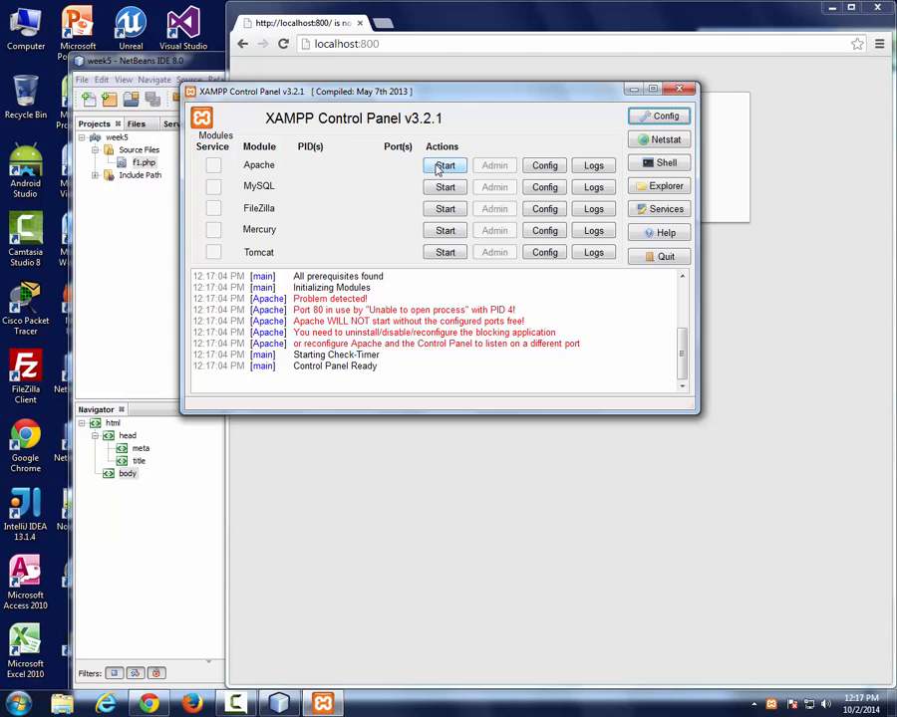
click(444, 164)
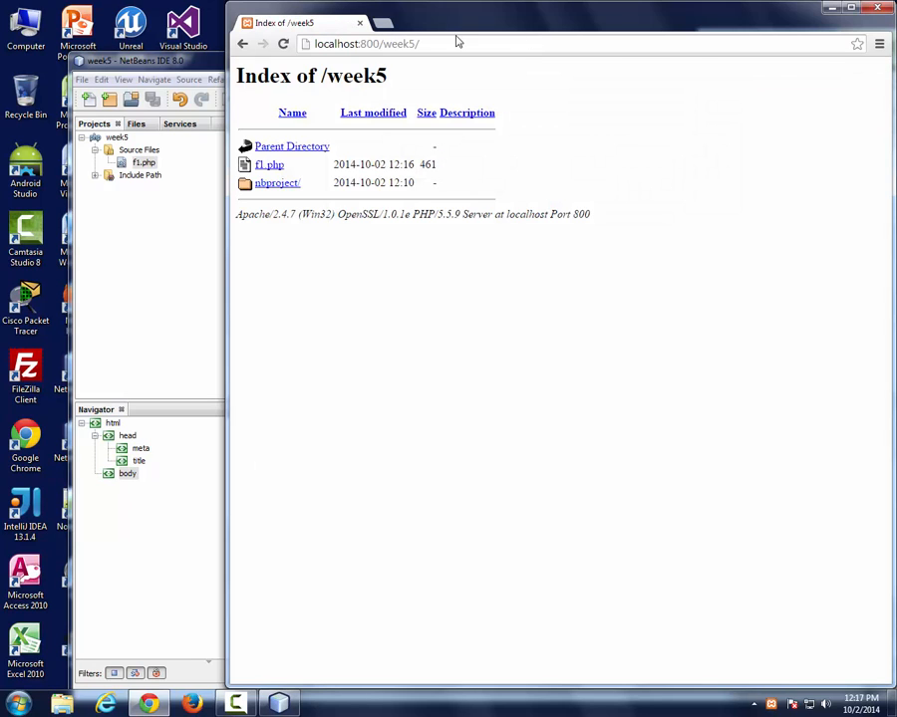
Open f1.php from the week5 listing and expand its color dropdown showing blue first.
click(269, 164)
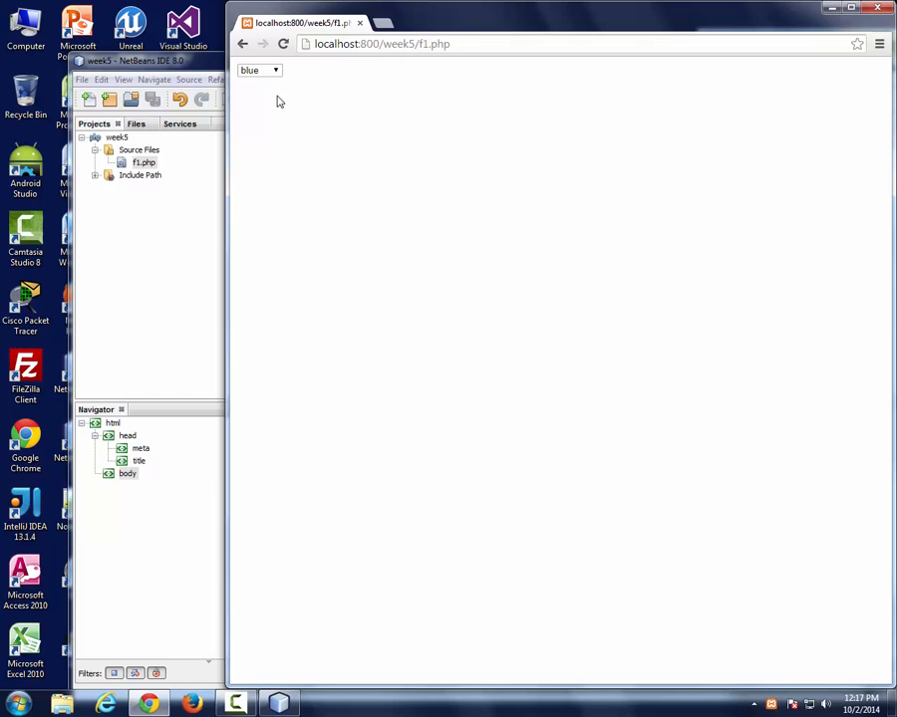
click(279, 70)
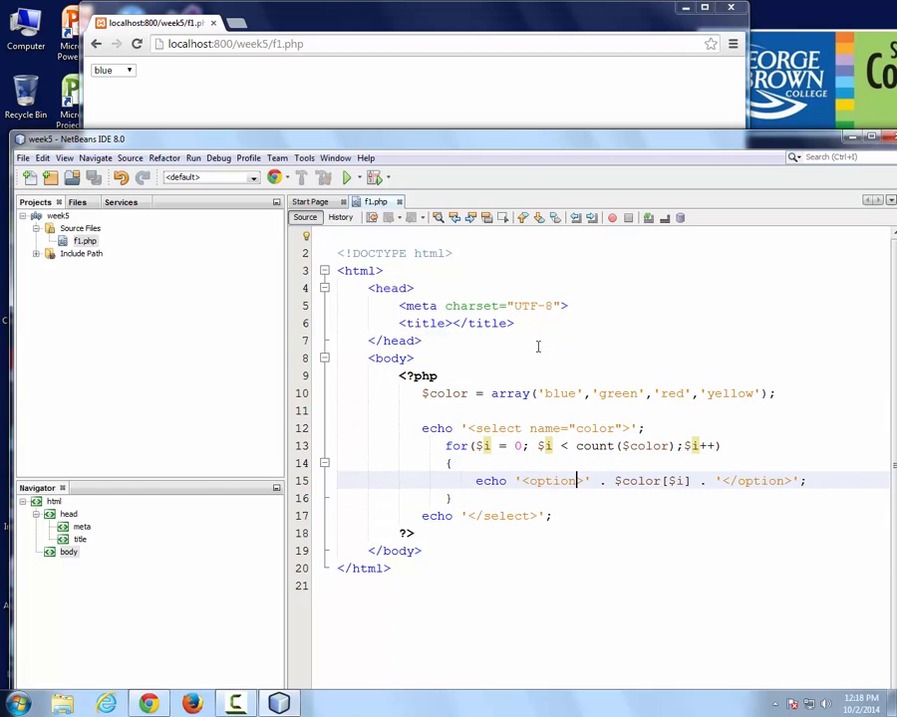
Add a value attribute of $i + 1 to the option tag on line 15.
text(value=' . $i + 1 .)
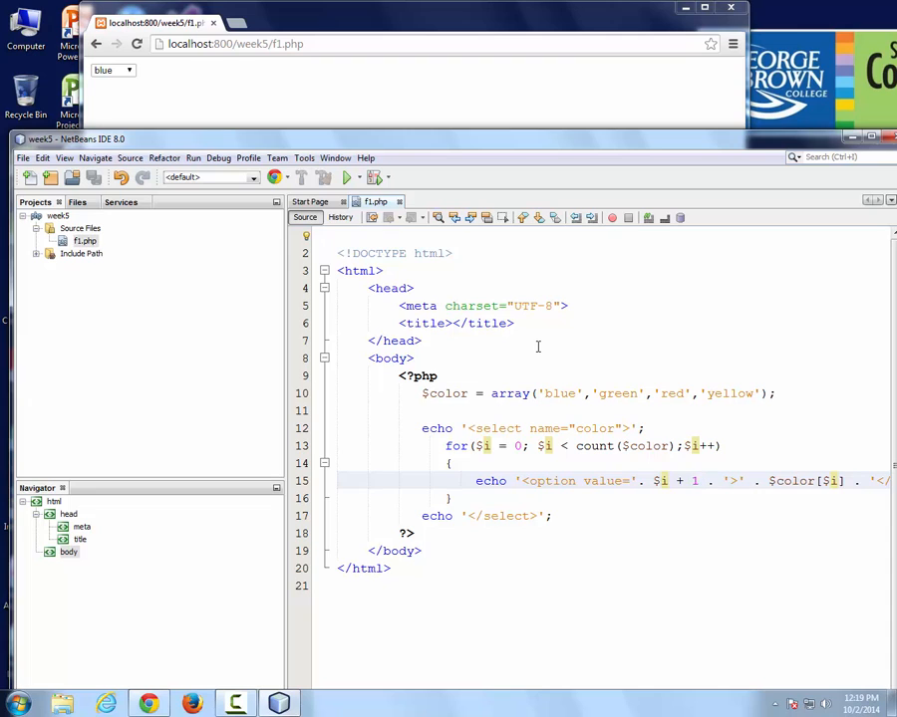
right_click(413, 94)
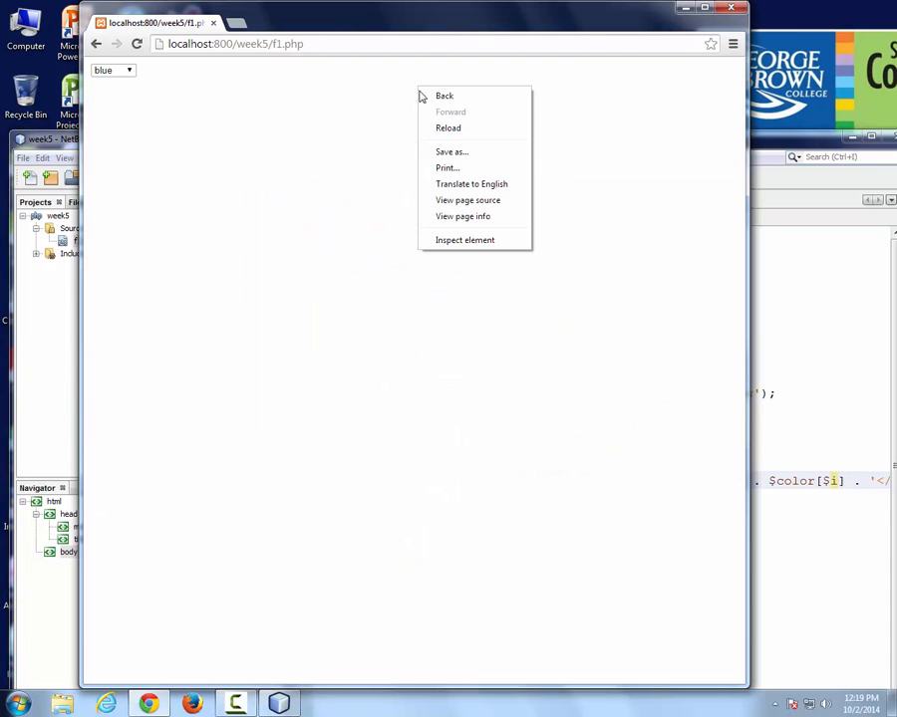
View the page source's blue, green, red, yellow options, then return to NetBeans.
click(467, 201)
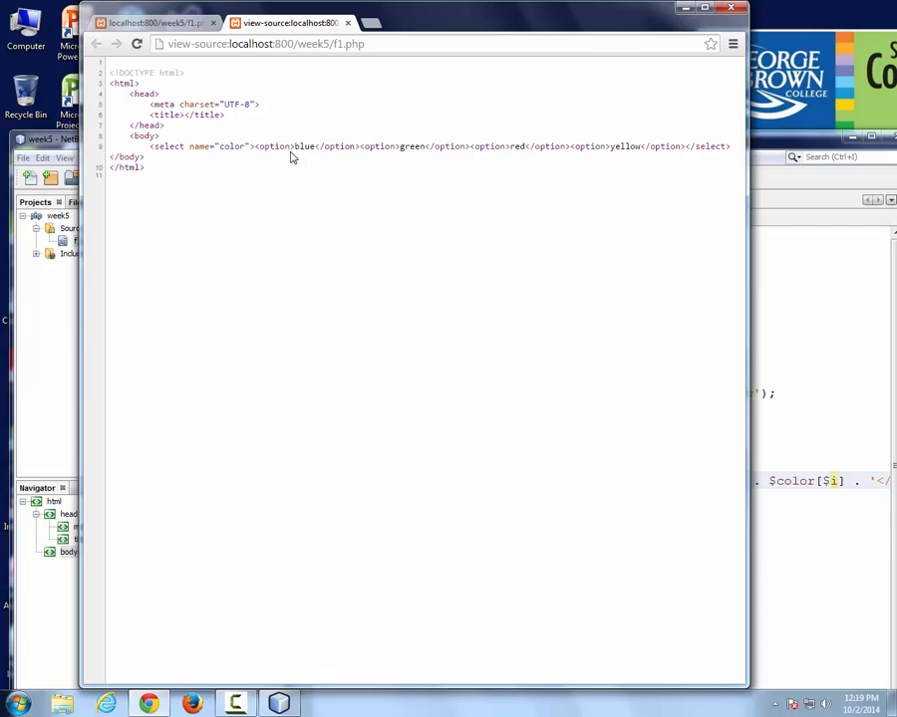
mouse_move(282, 148)
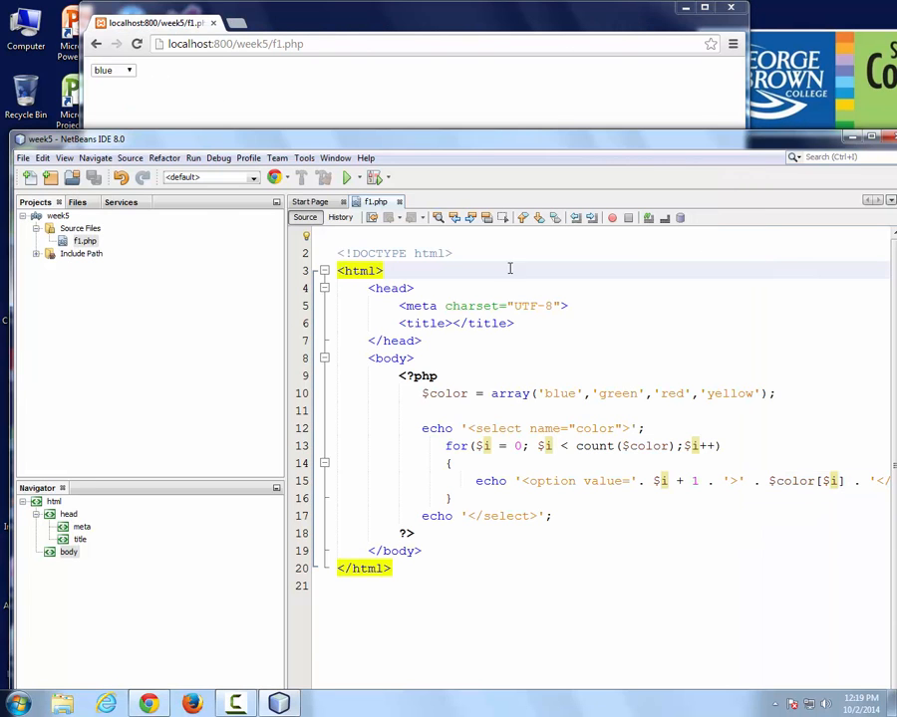
click(387, 270)
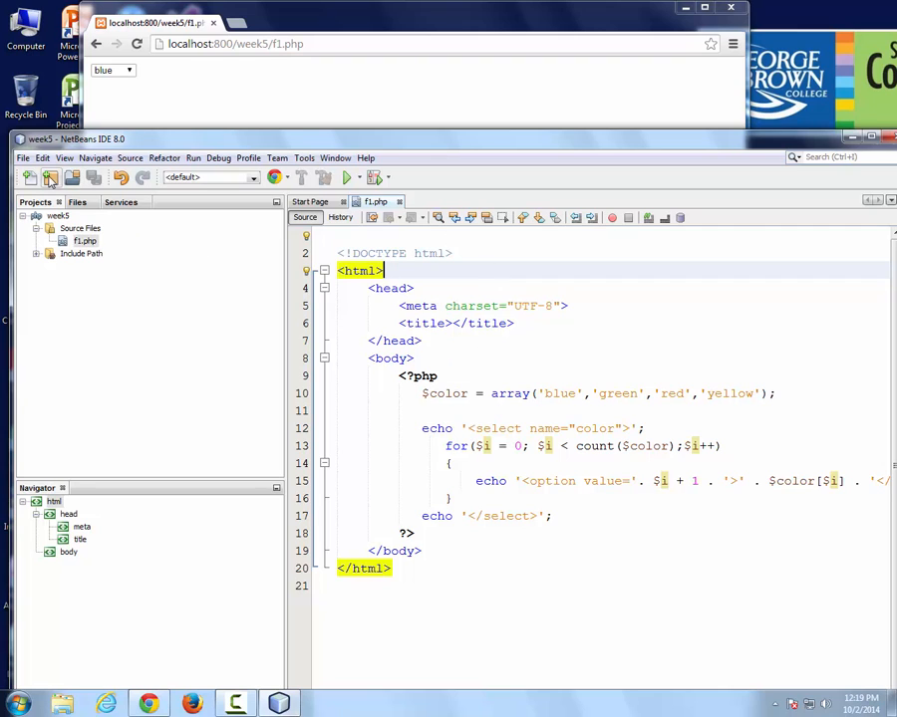
Click into the f1.php editor to revise the option line's value expression.
click(16, 157)
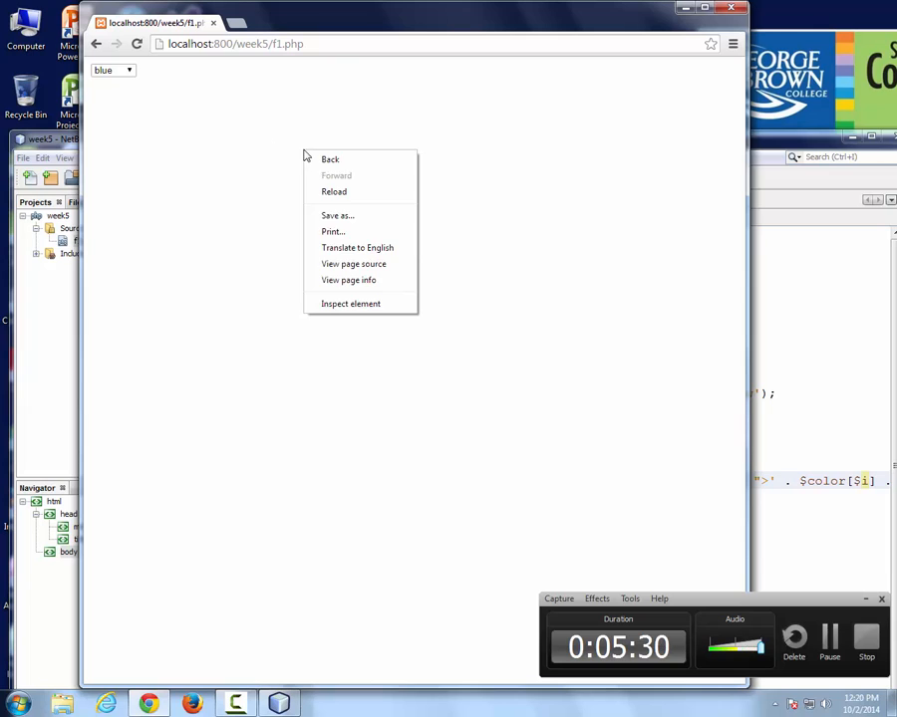
View the page source of f1.php to check the ($i + 1) option values.
click(353, 263)
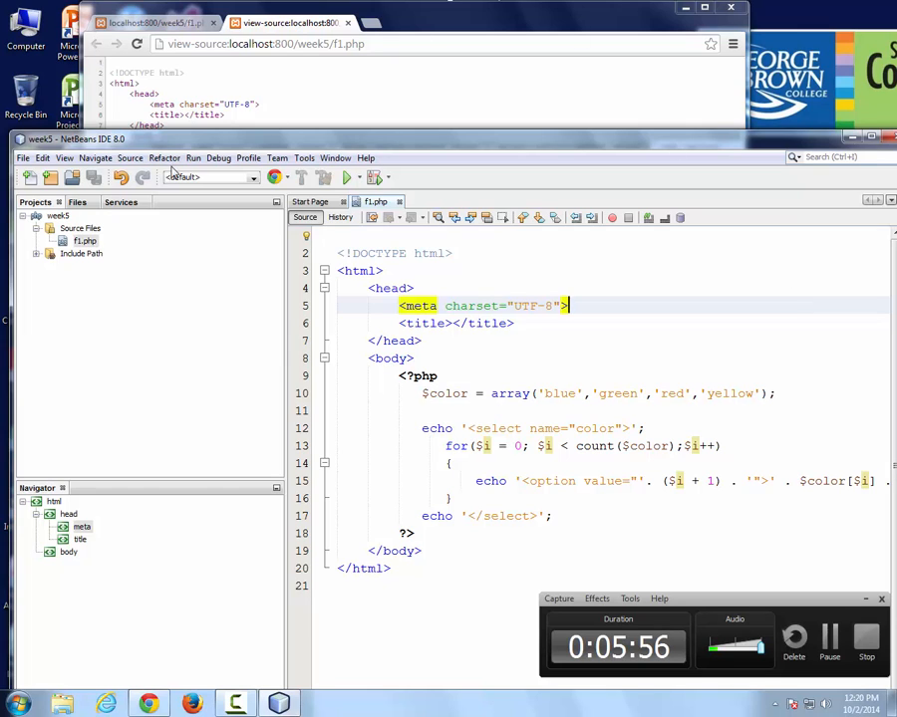
Set the NetBeans editor font to Monospaced size 24 through Tools > Options.
click(304, 157)
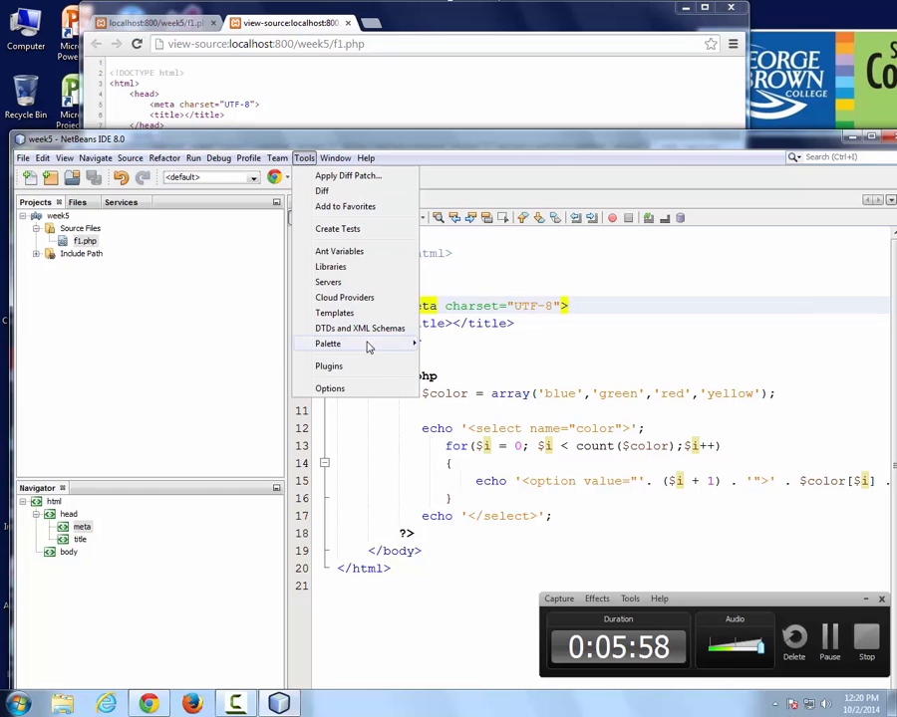
click(330, 387)
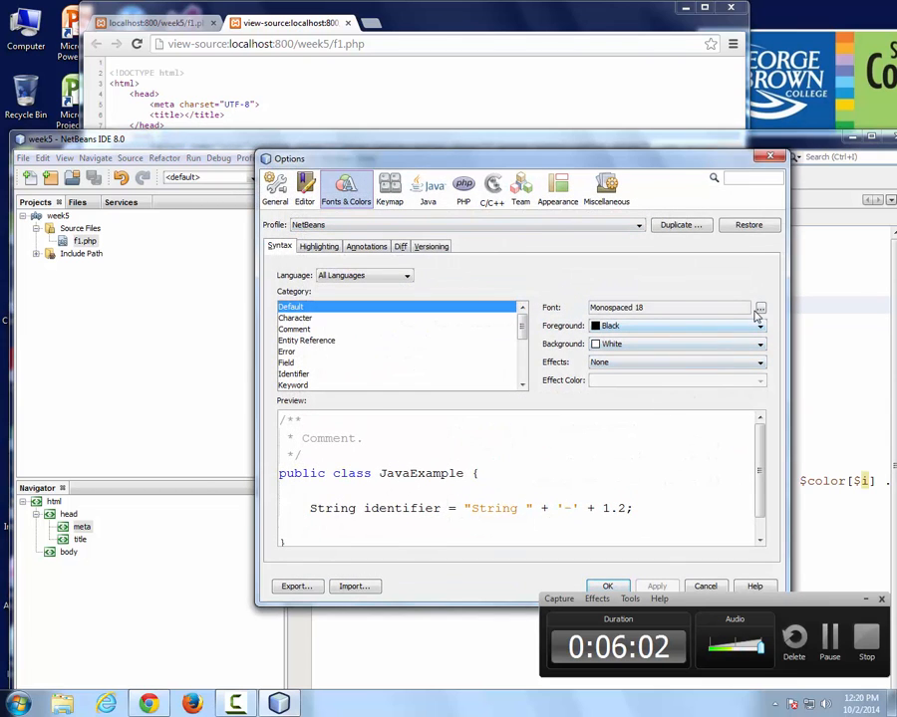
click(761, 307)
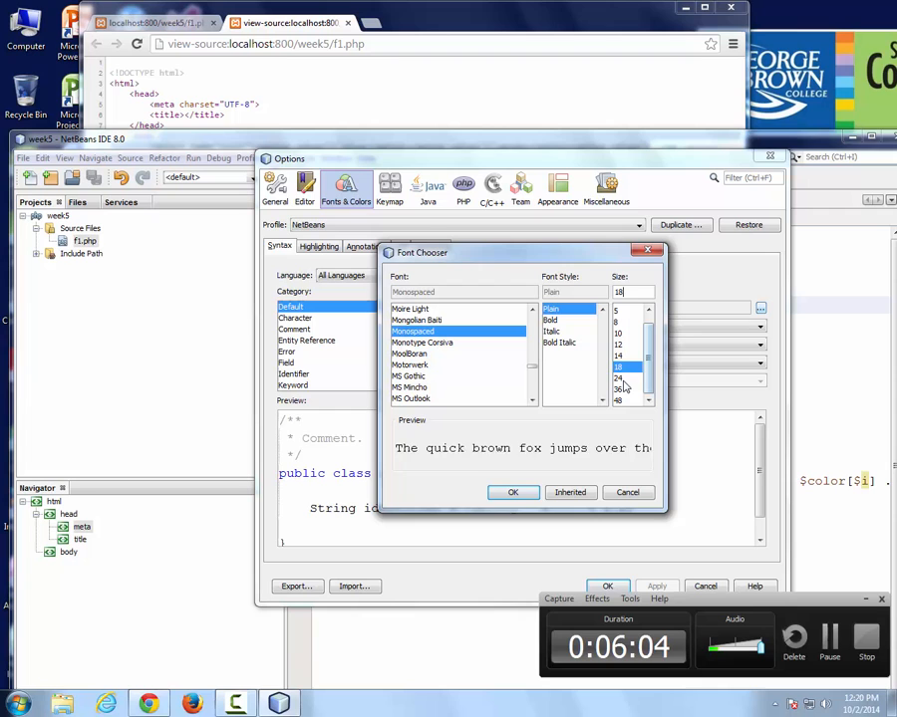
click(513, 493)
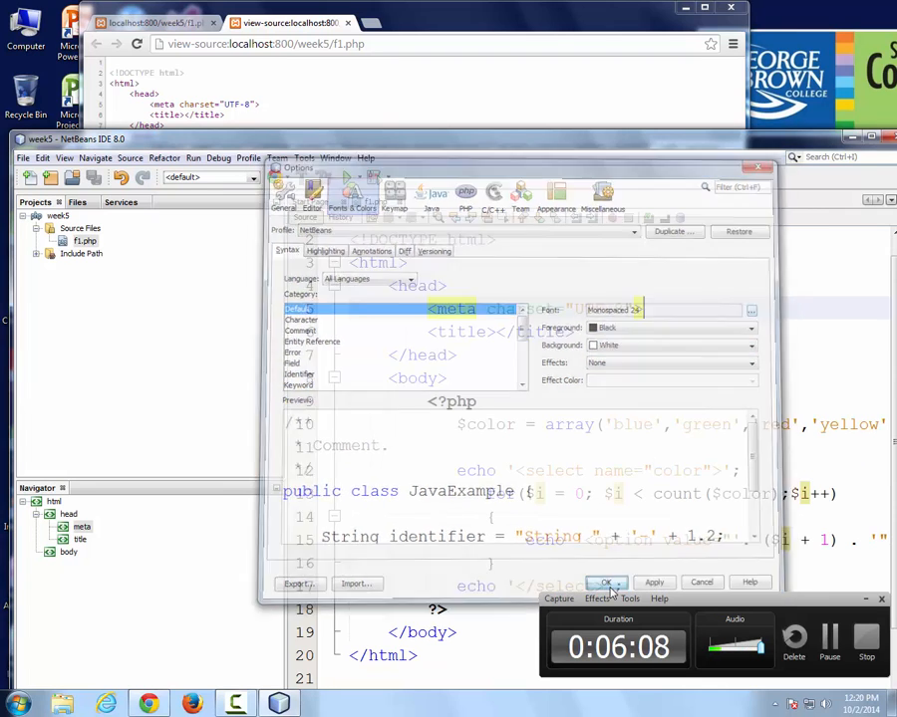
click(602, 581)
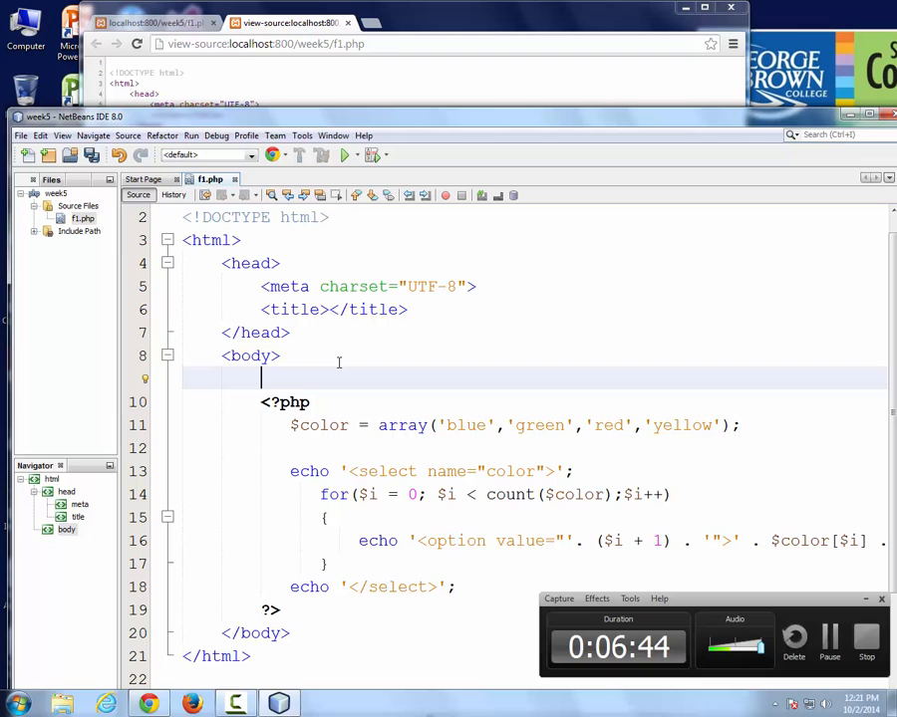
Surround the PHP color select with <form> tags and add an <input type='submit'>.
text(<form>)
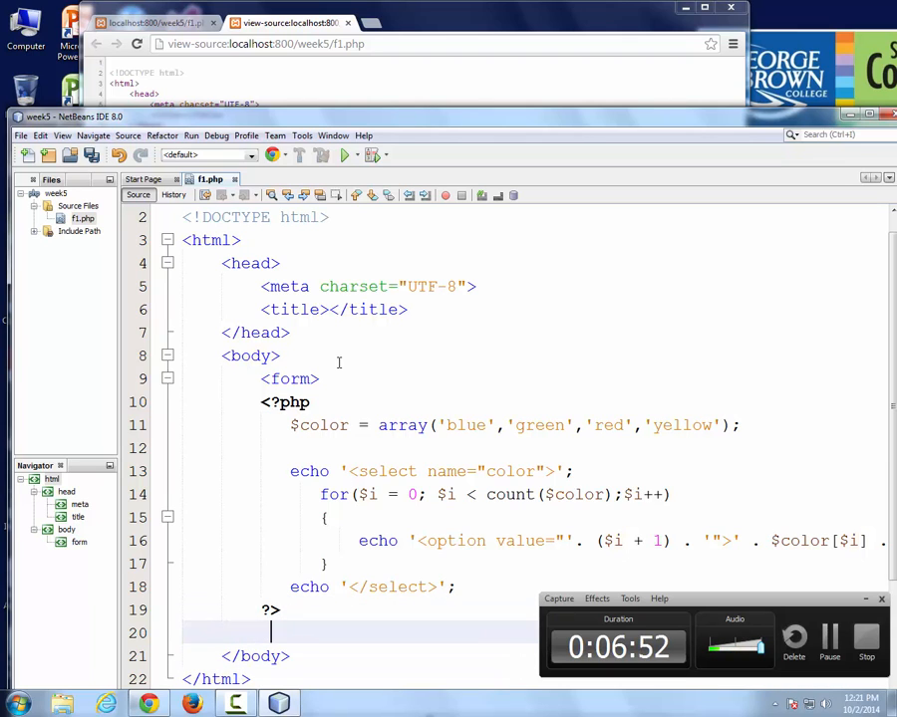
text(<form>)
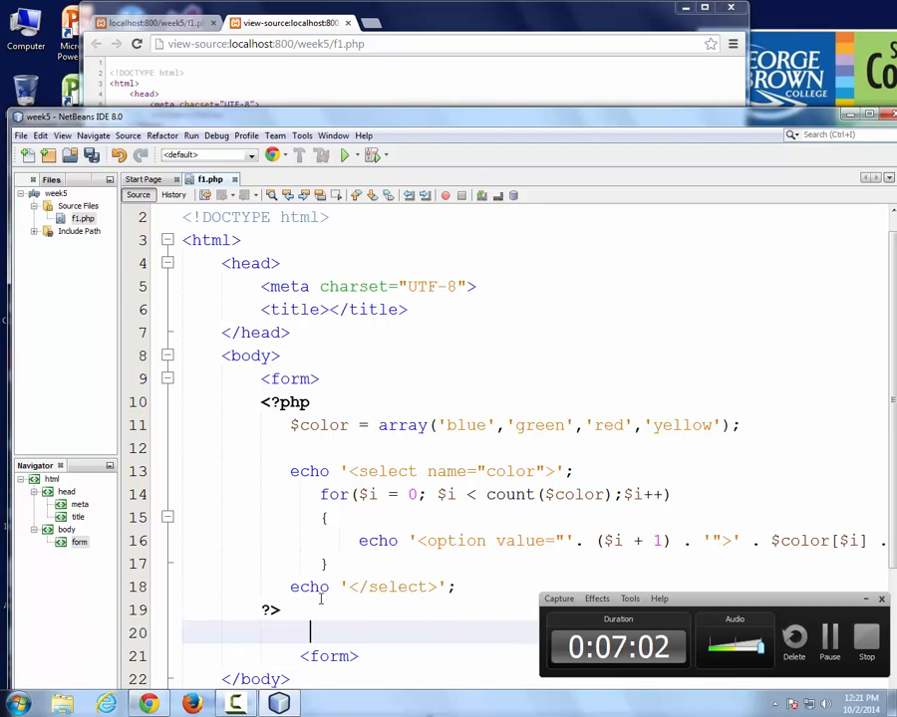
text(<input y)
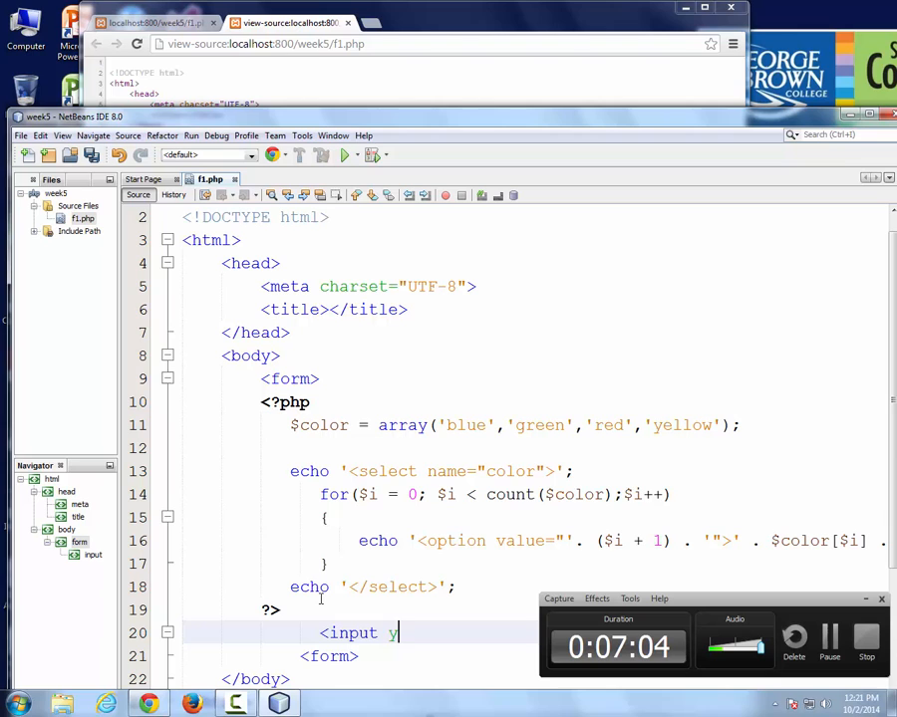
text(type='s)
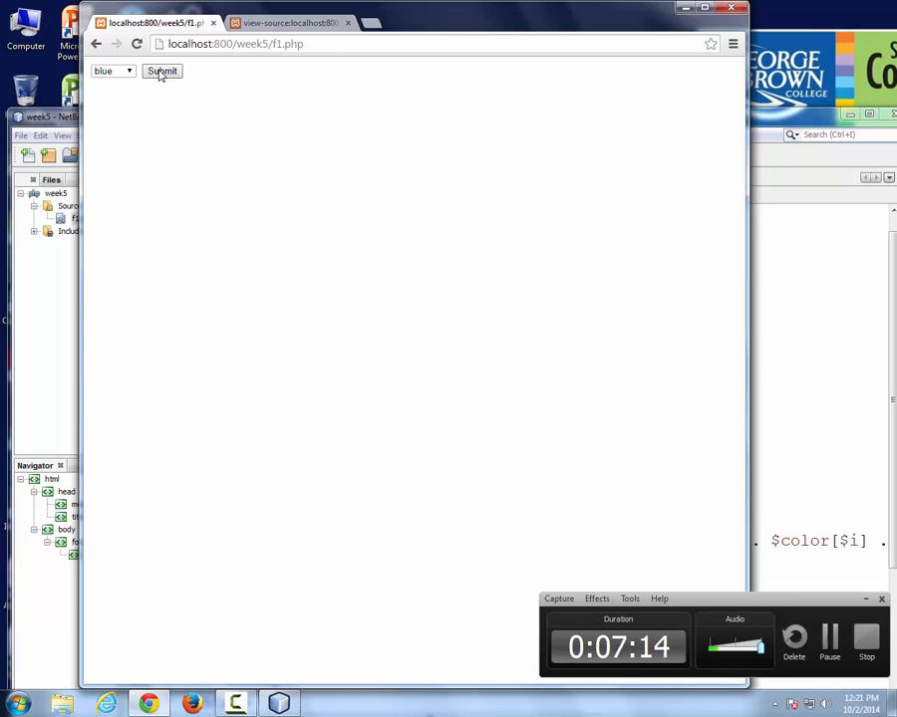
Submit the color form in Chrome, loading f1.php?color=3.
click(162, 71)
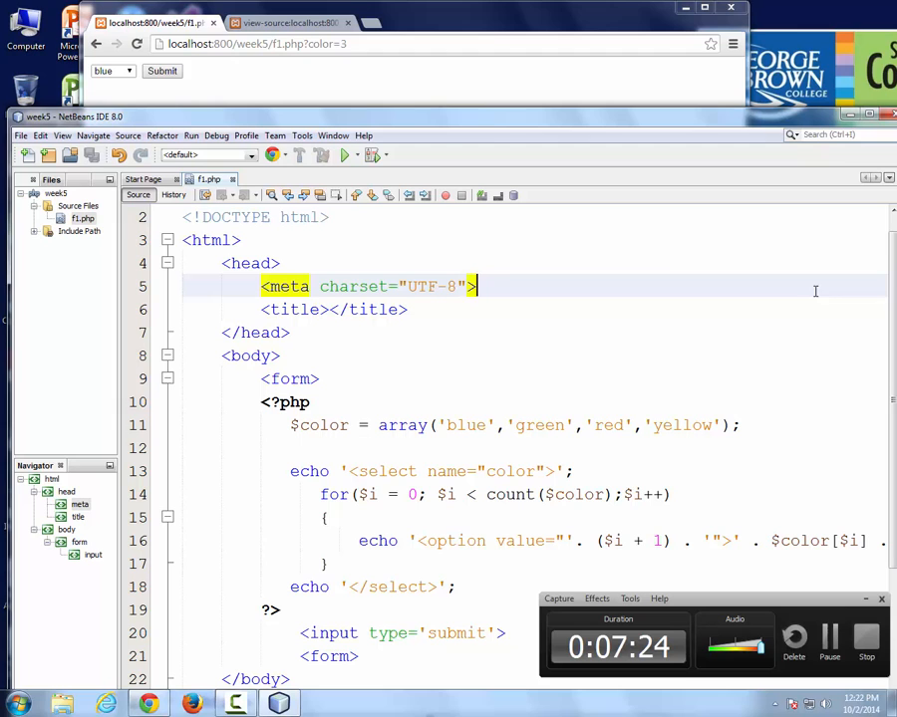
scroll(down, 3)
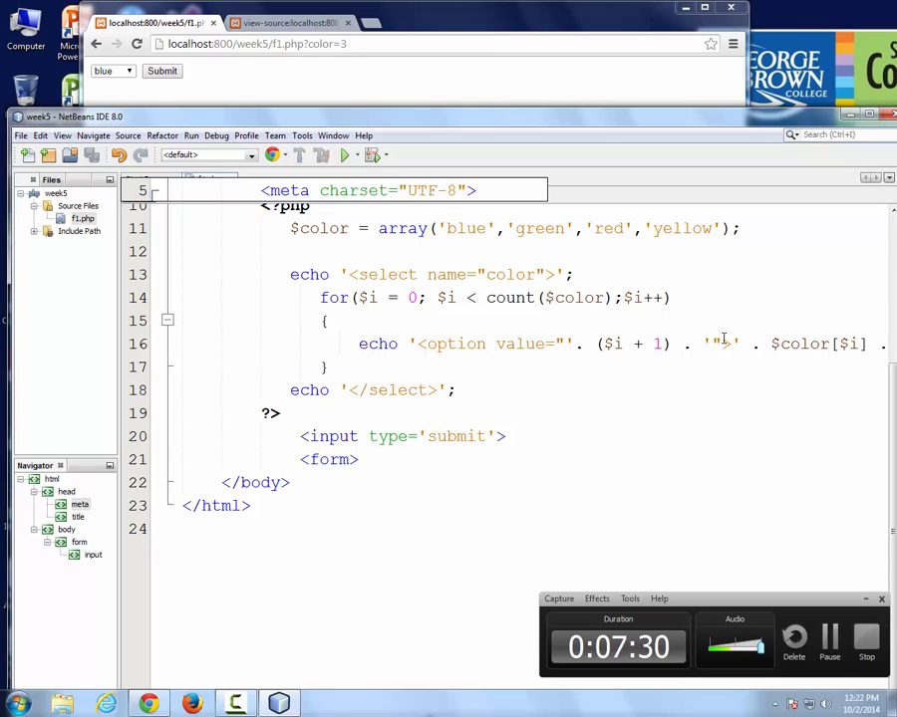
mouse_move(719, 336)
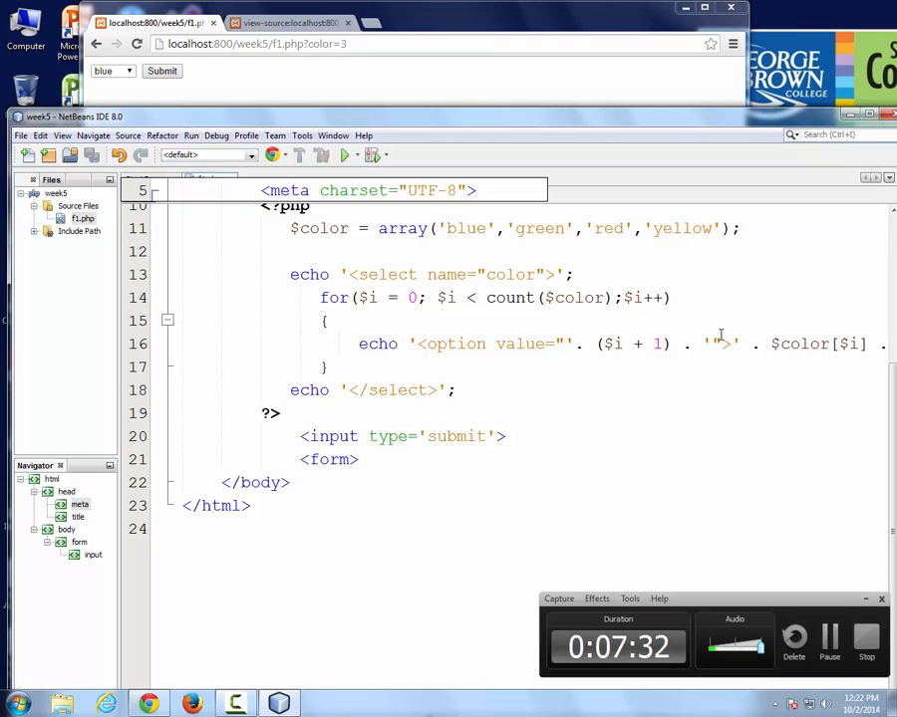